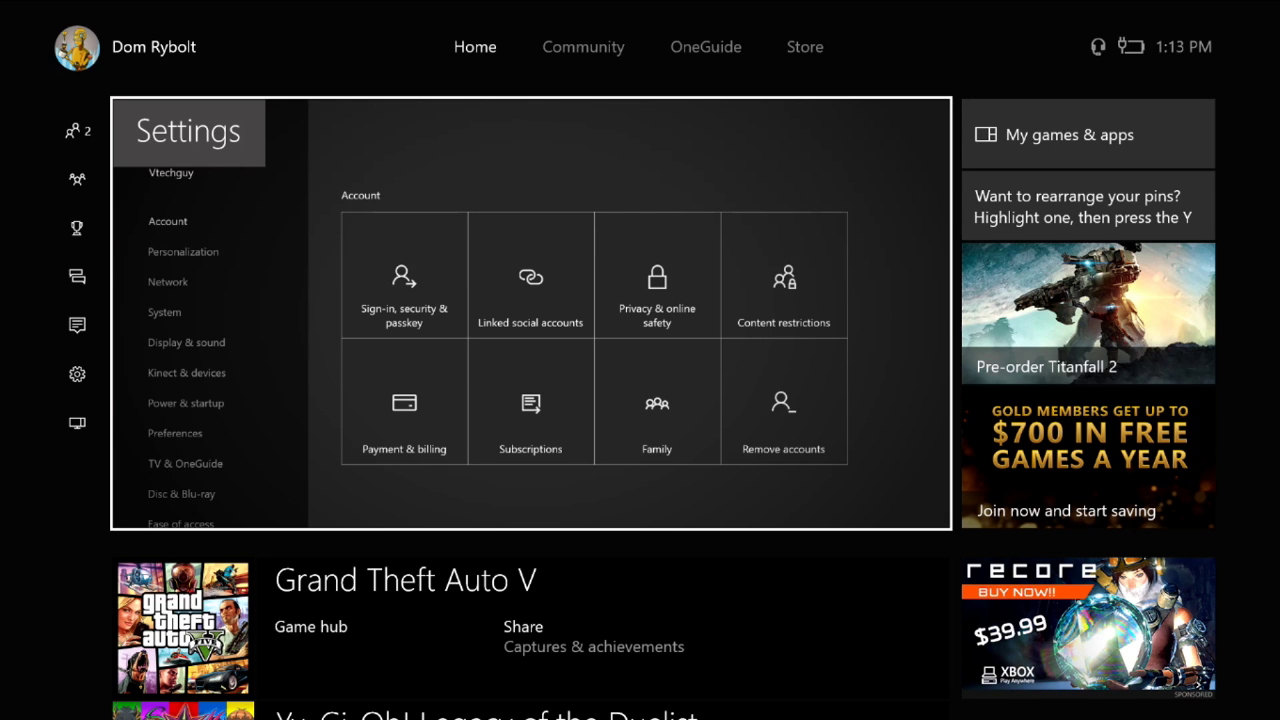
- Open console Settings and step through Network and Power & startup to Preferences' Game DVR & streaming
left_click(77, 131)
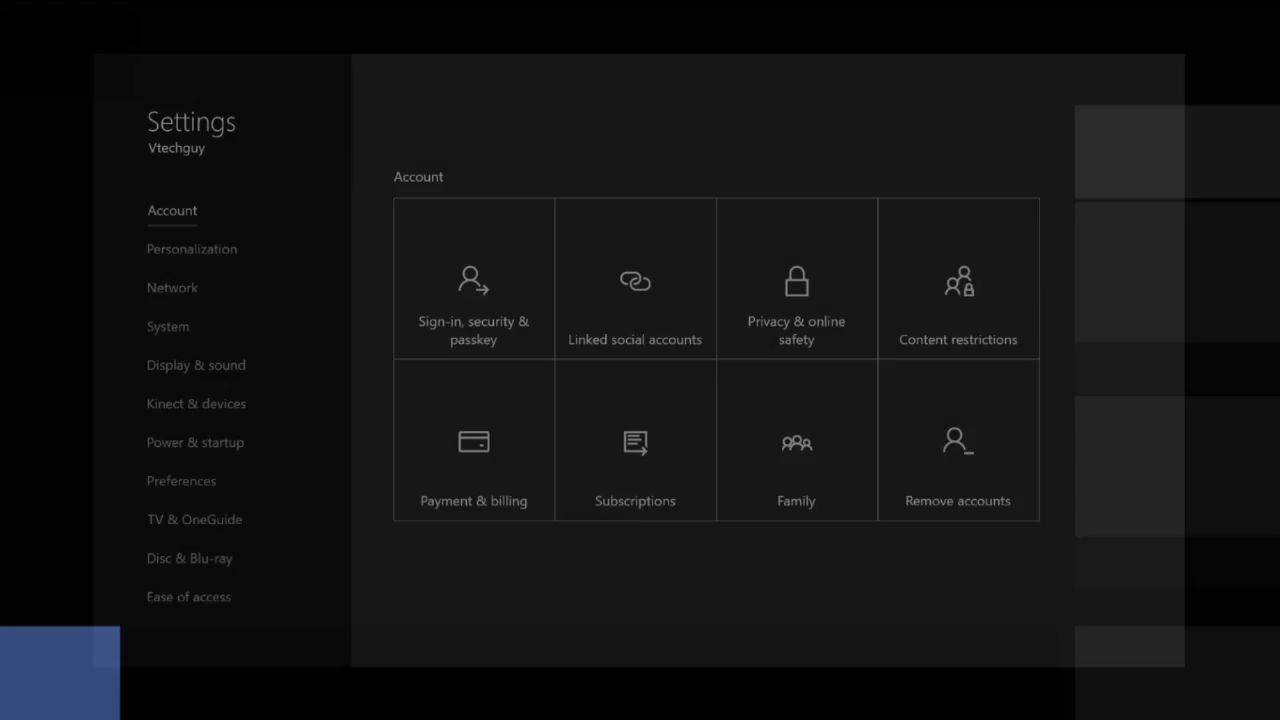
left_click(172, 287)
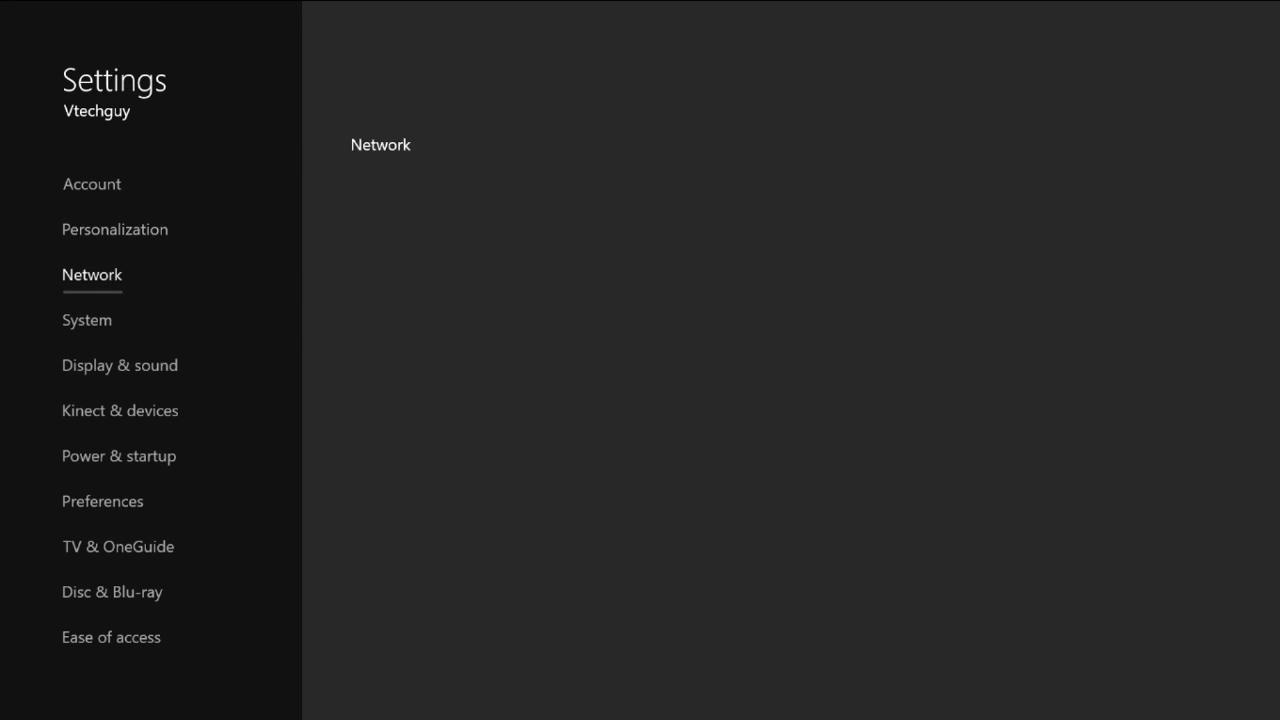
left_click(118, 455)
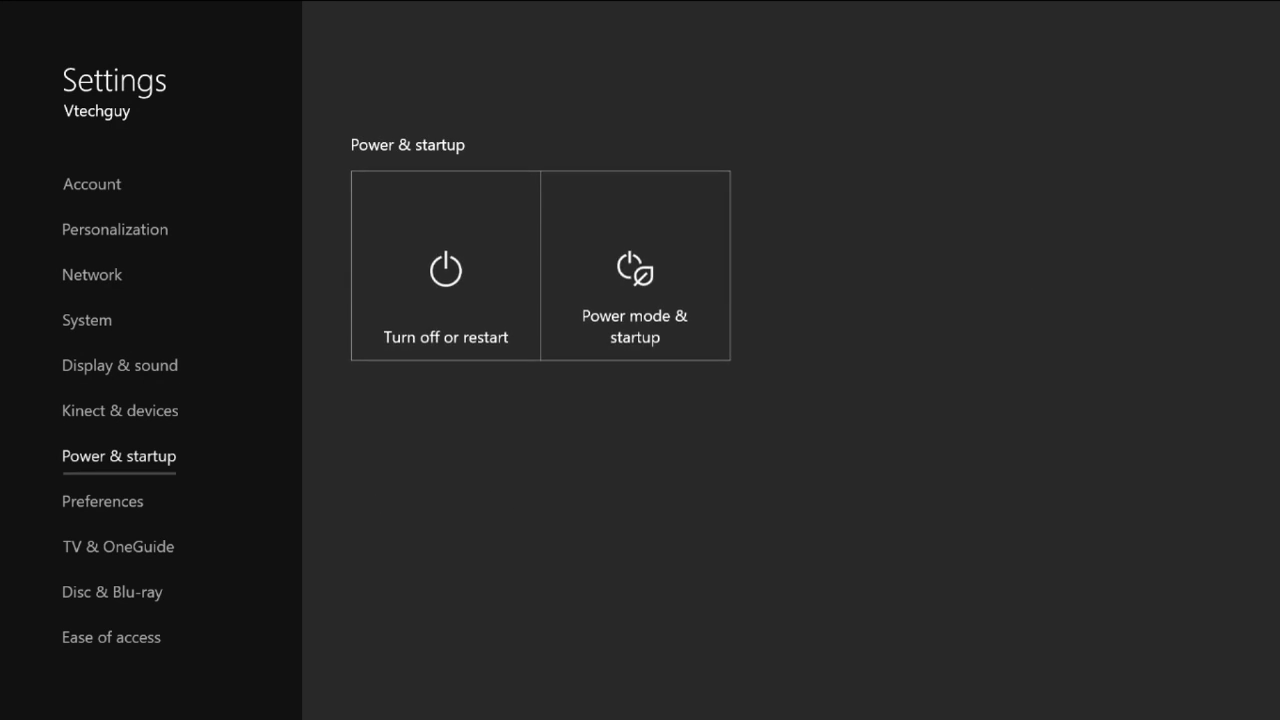
left_click(102, 501)
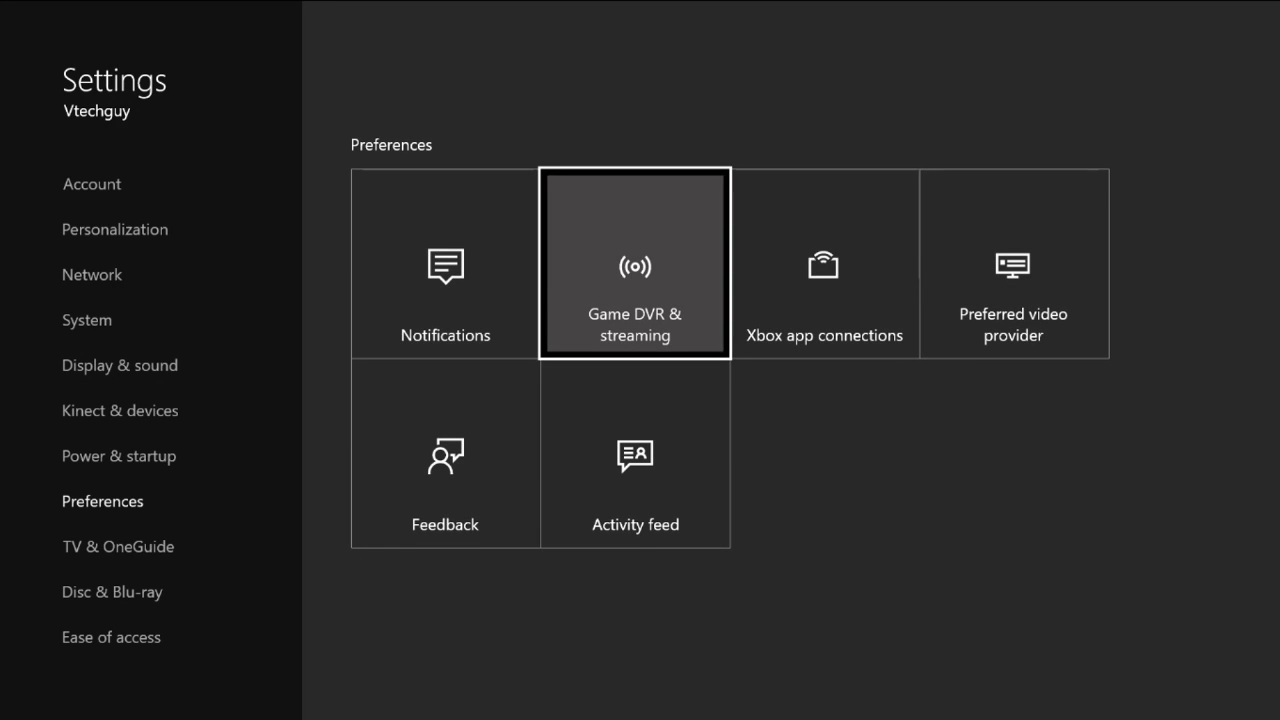
left_click(634, 263)
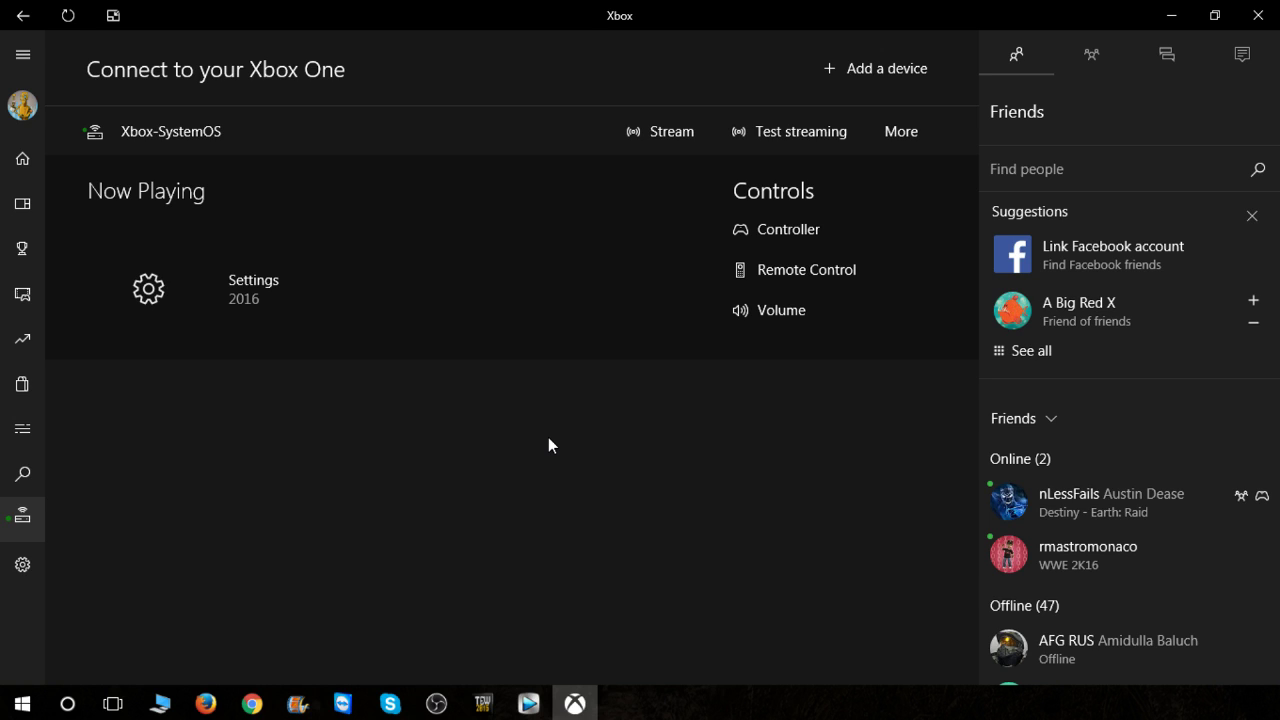
mouse_move(100, 286)
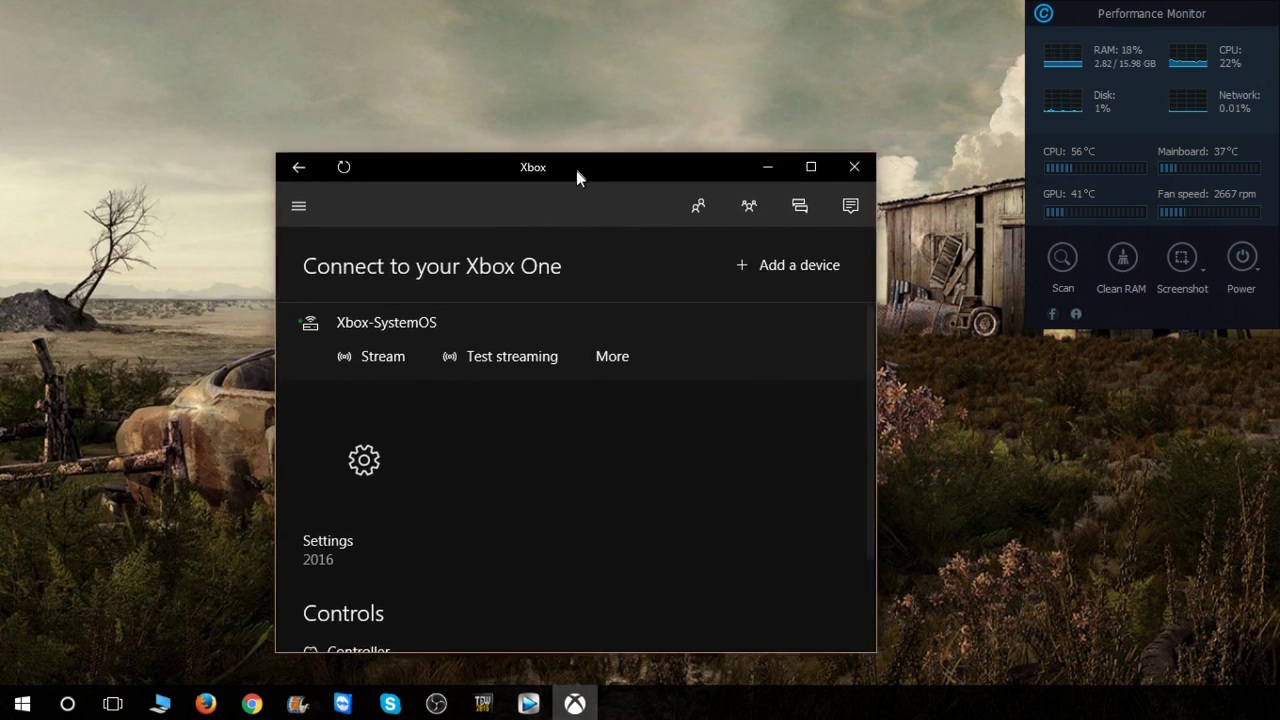
left_click(811, 167)
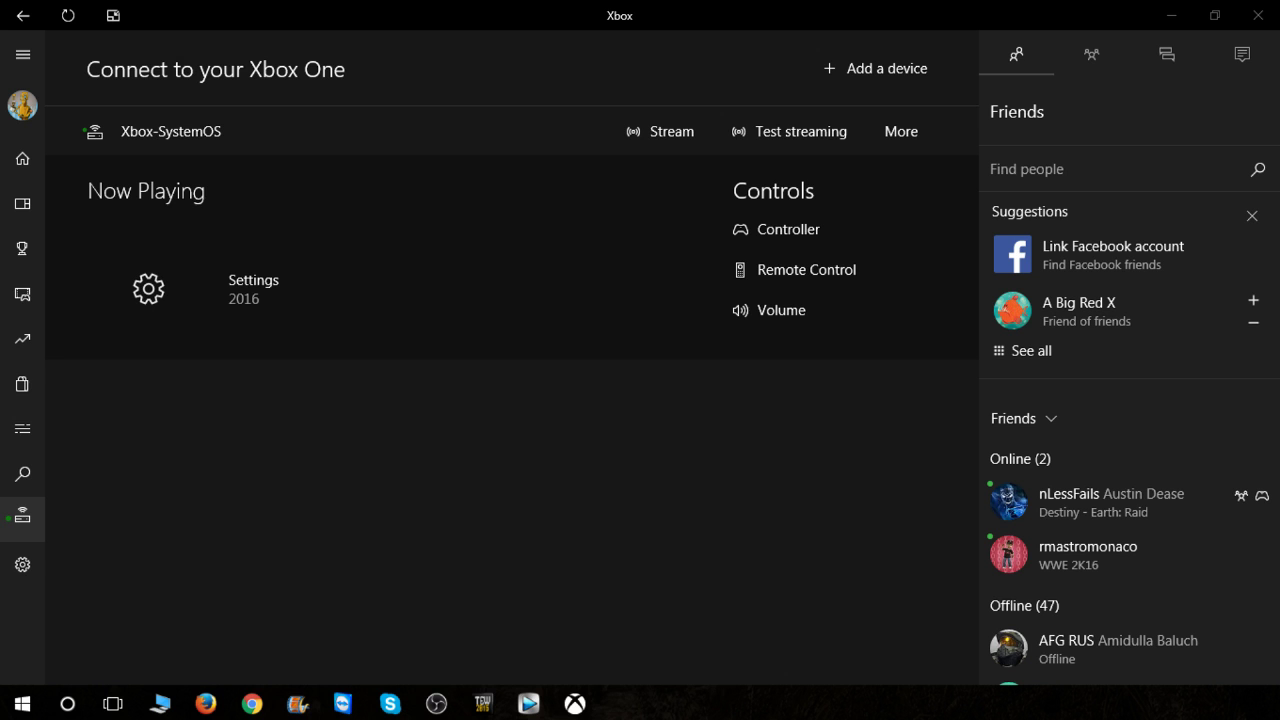
- Open the Windows Store, reposition and maximize its window, and search for 'xbox'
left_click(620, 703)
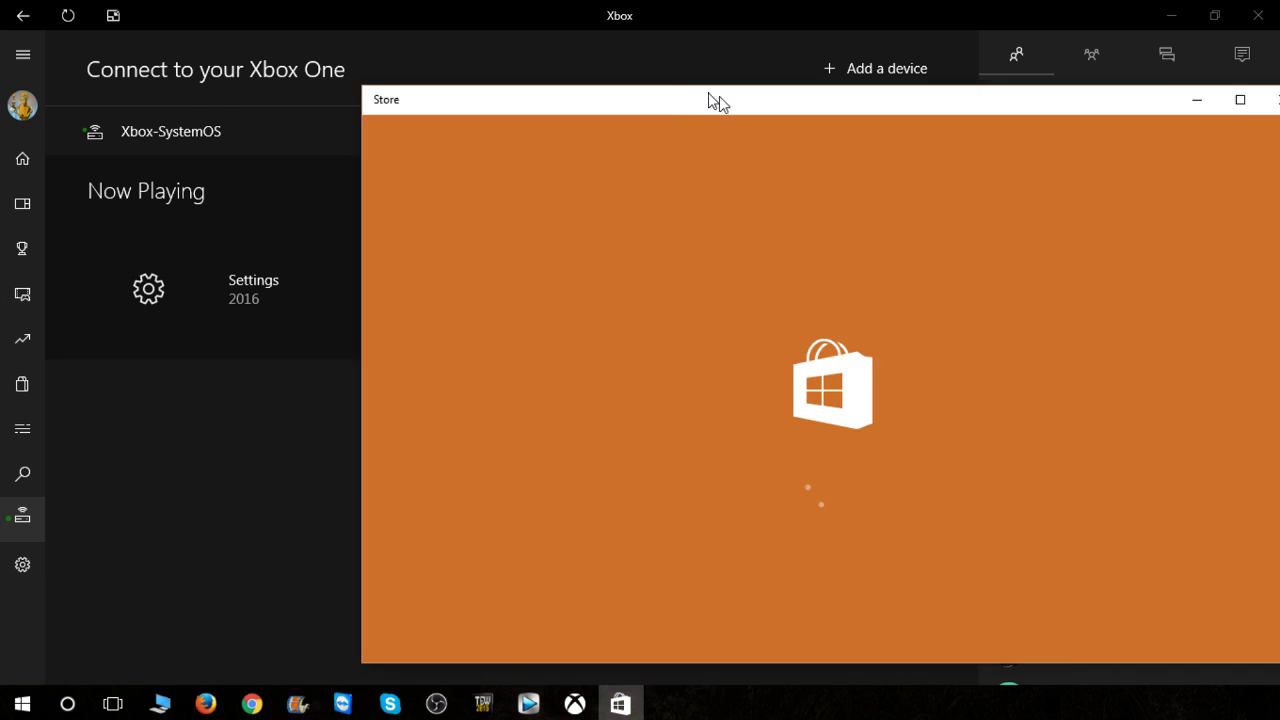
left_click_drag(720, 99, 562, 148)
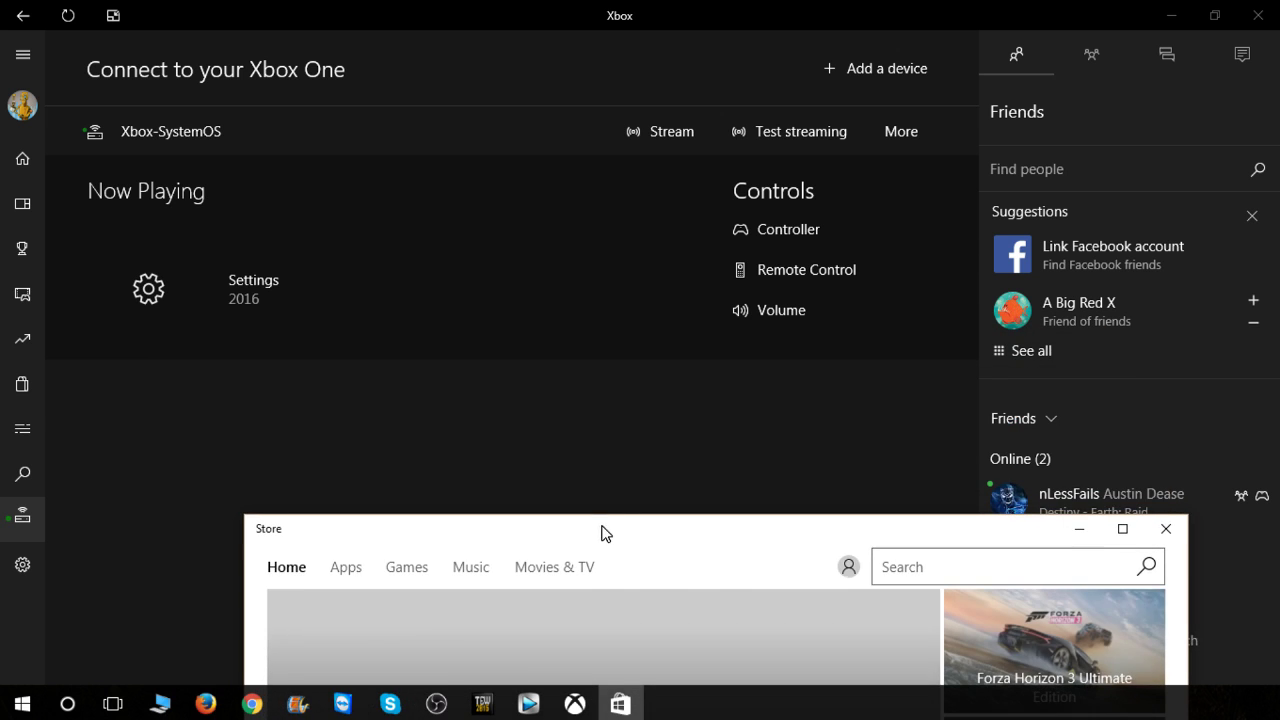
left_click_drag(600, 528, 693, 295)
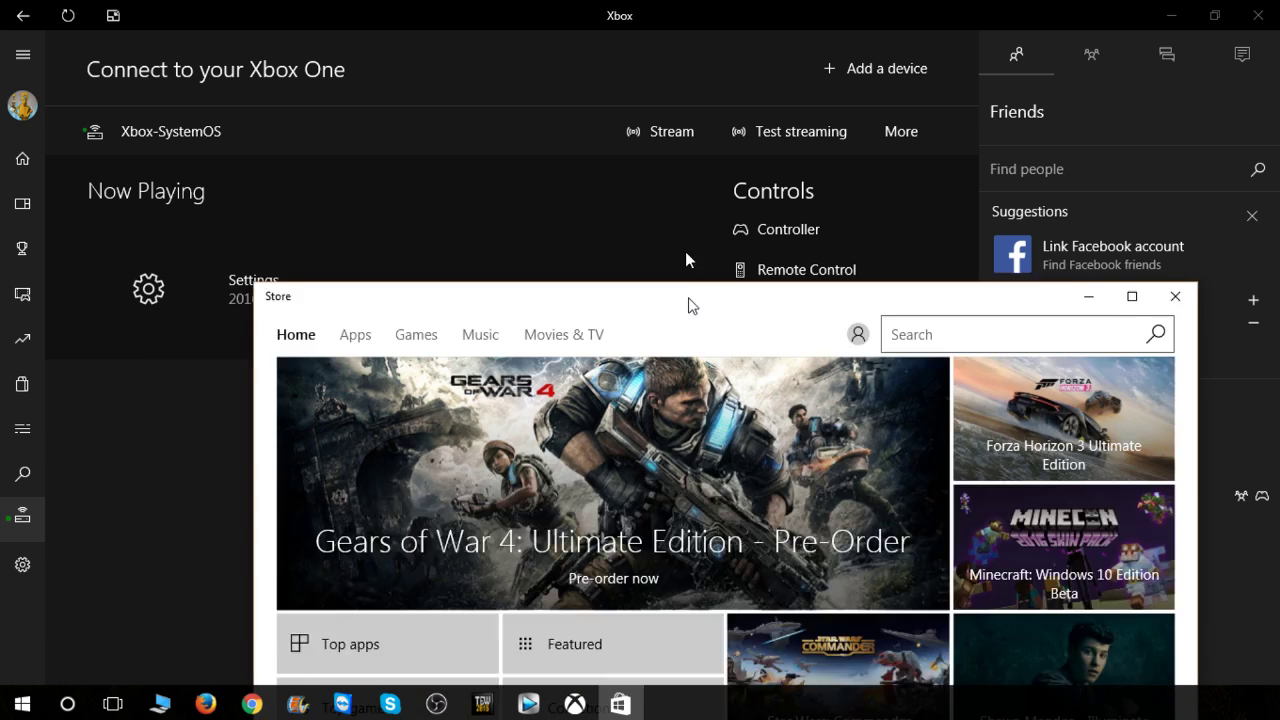
left_click(1131, 296)
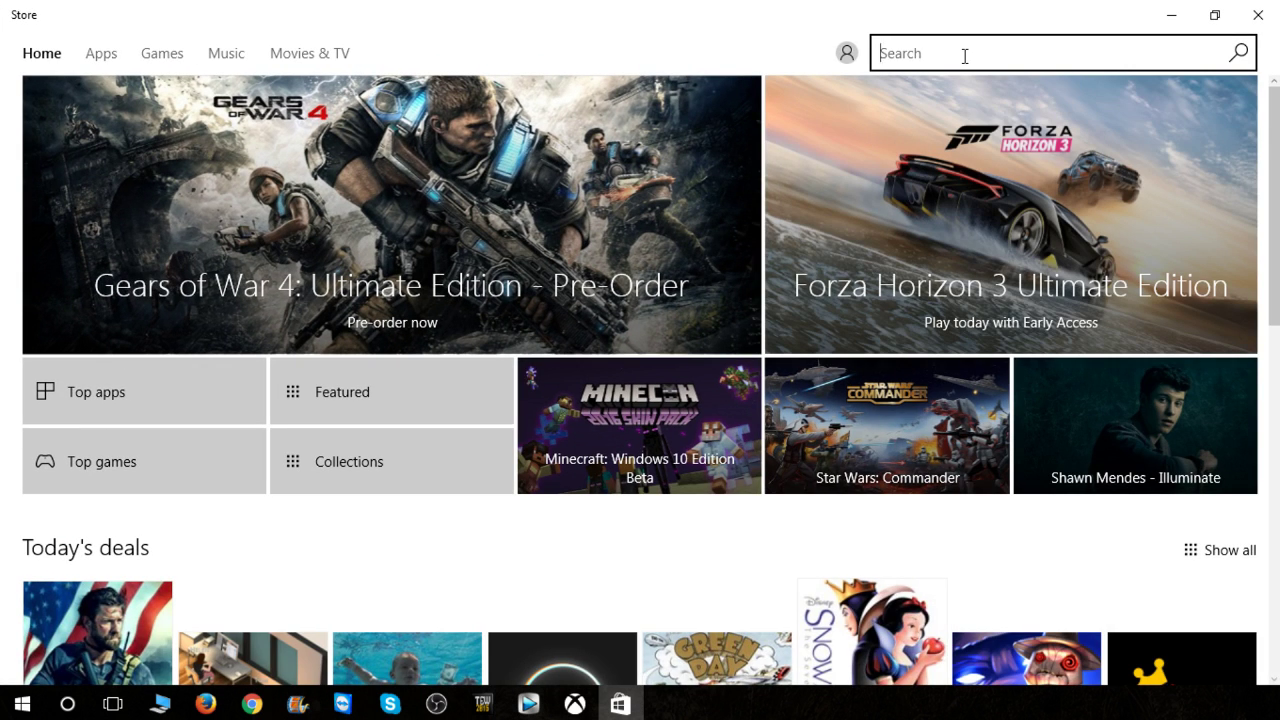
type("xbox")
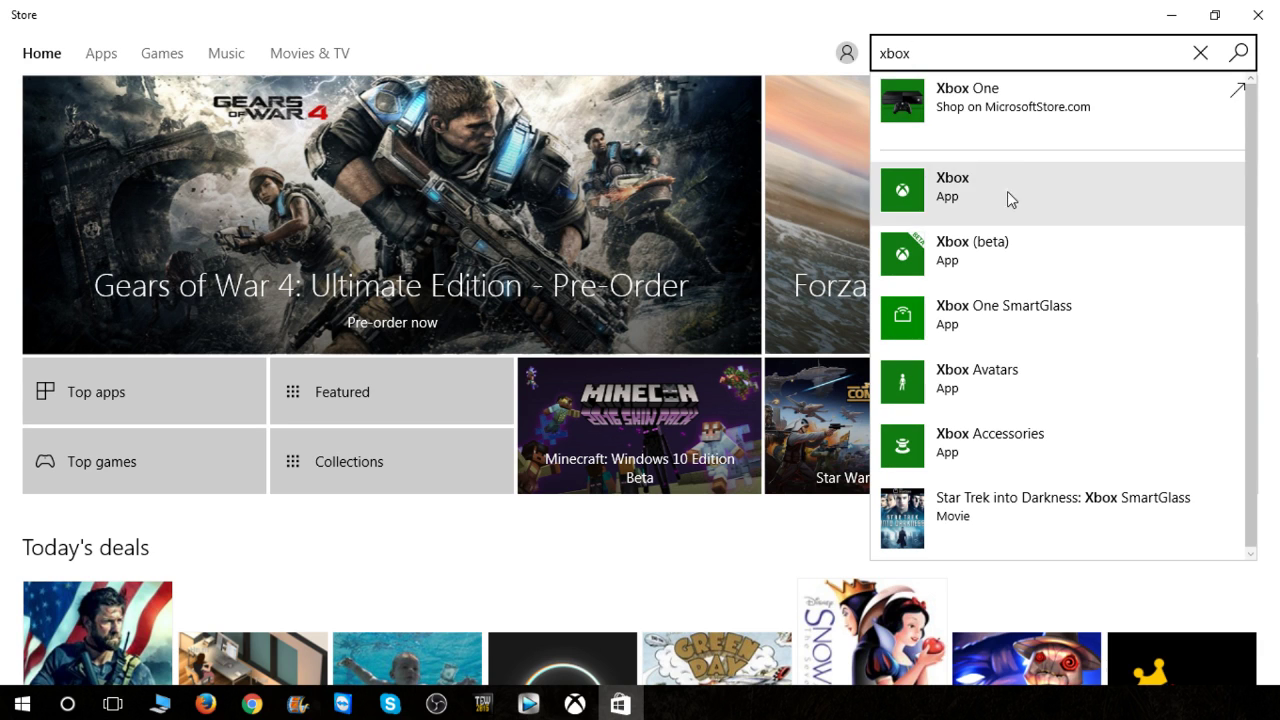
mouse_move(1265, 17)
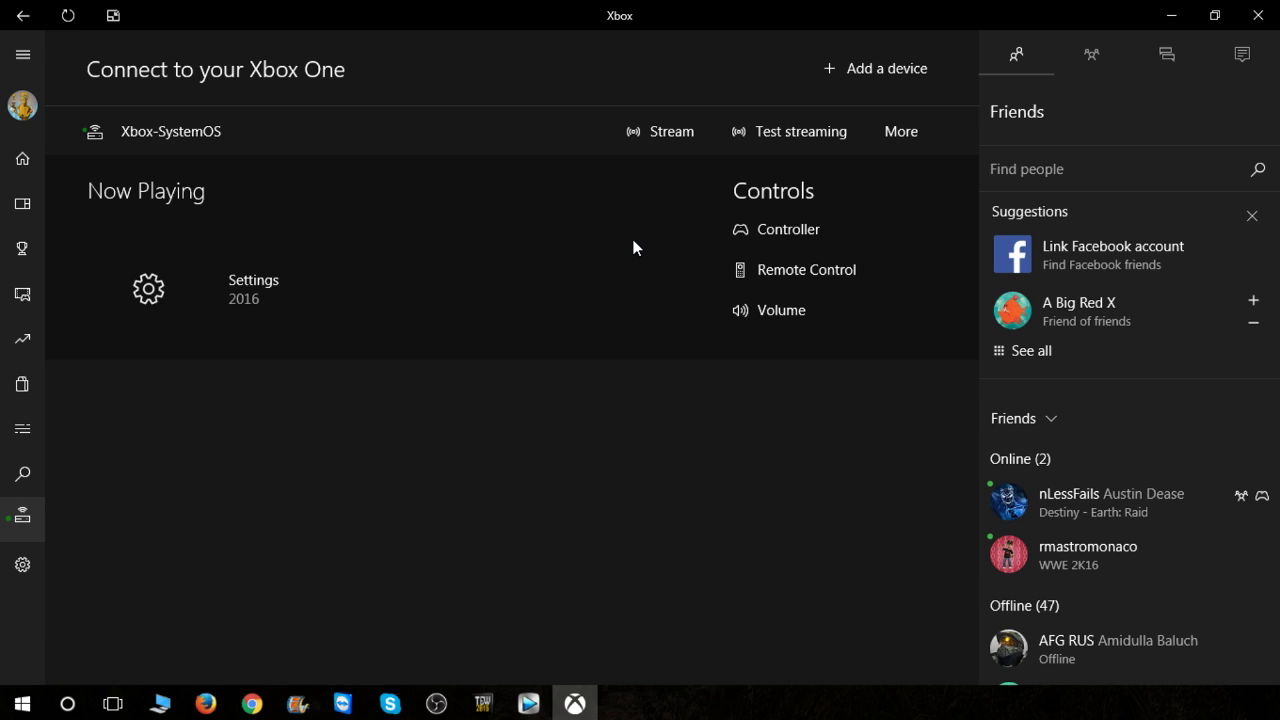
mouse_move(740, 195)
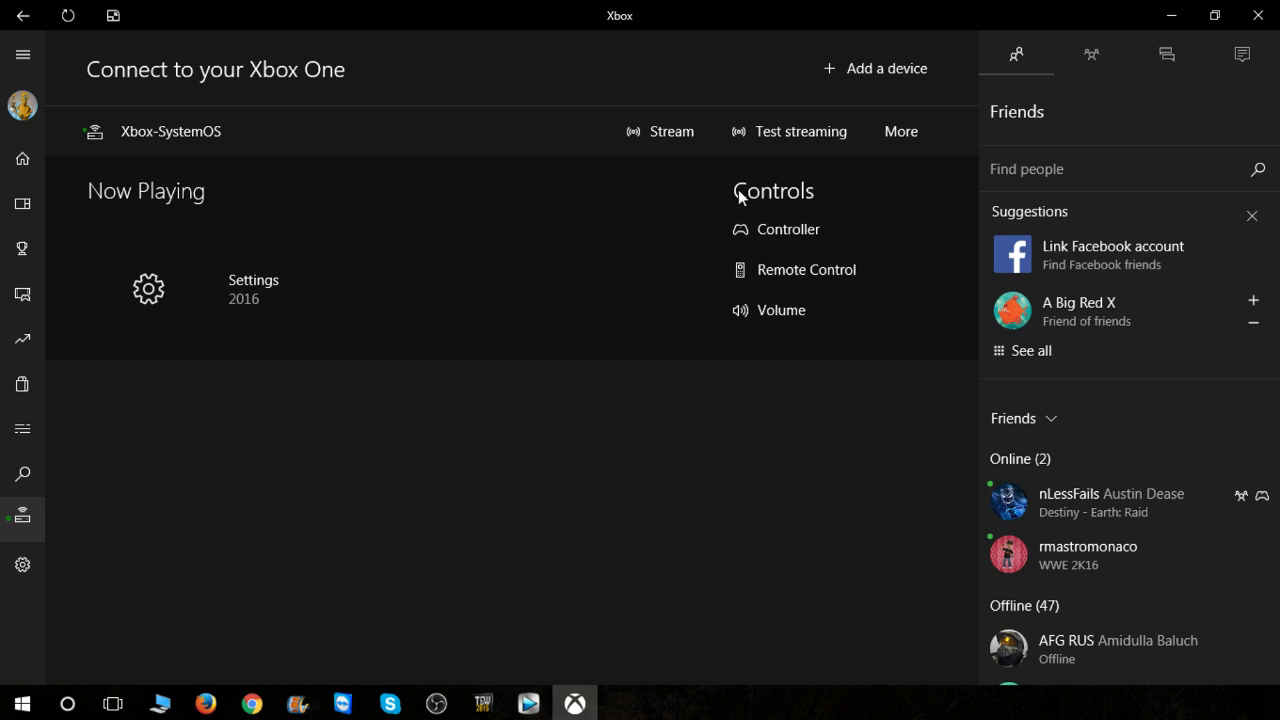
mouse_move(677, 152)
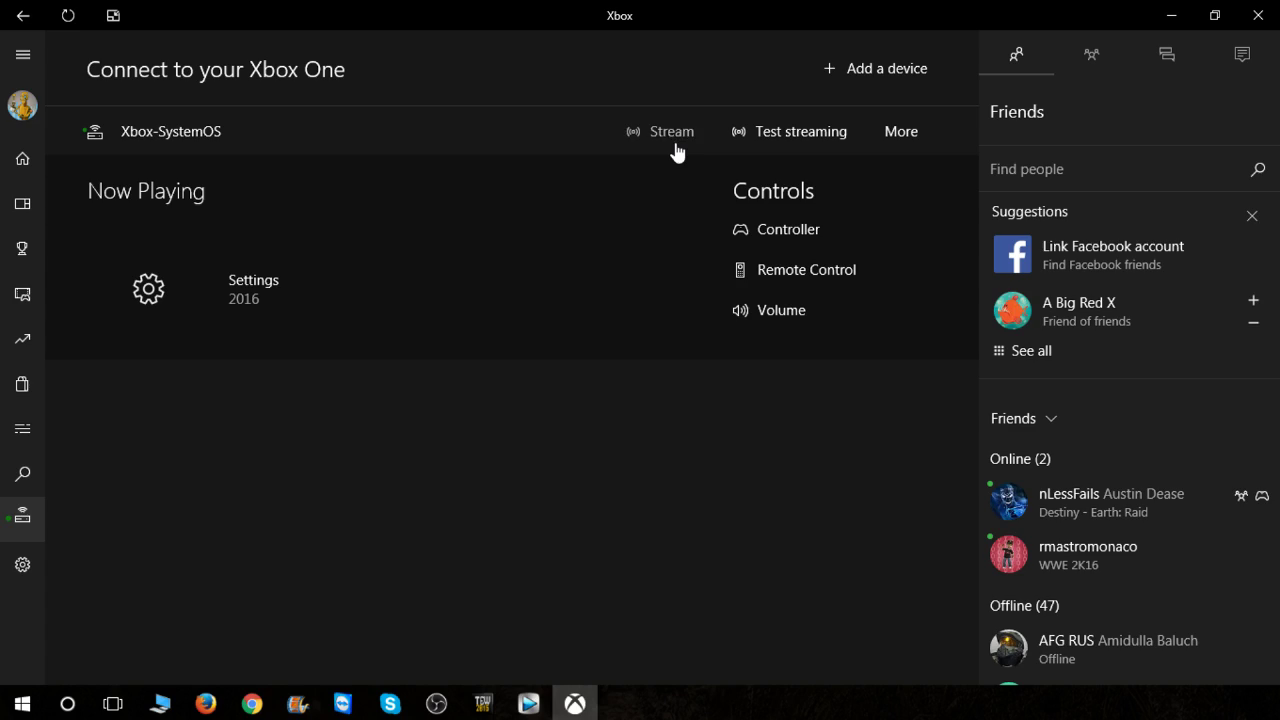
- Briefly stream from Xbox-SystemOS, return to its connection page, and check the More options menu
left_click(671, 131)
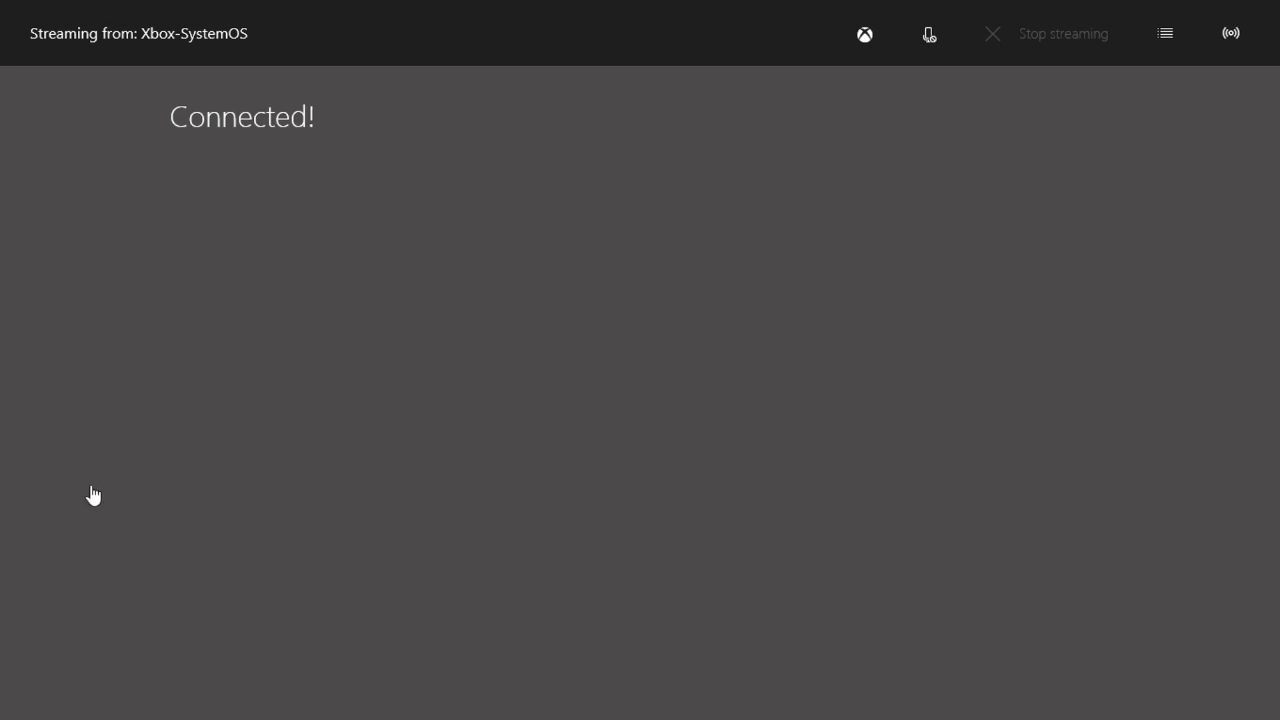
left_click(992, 33)
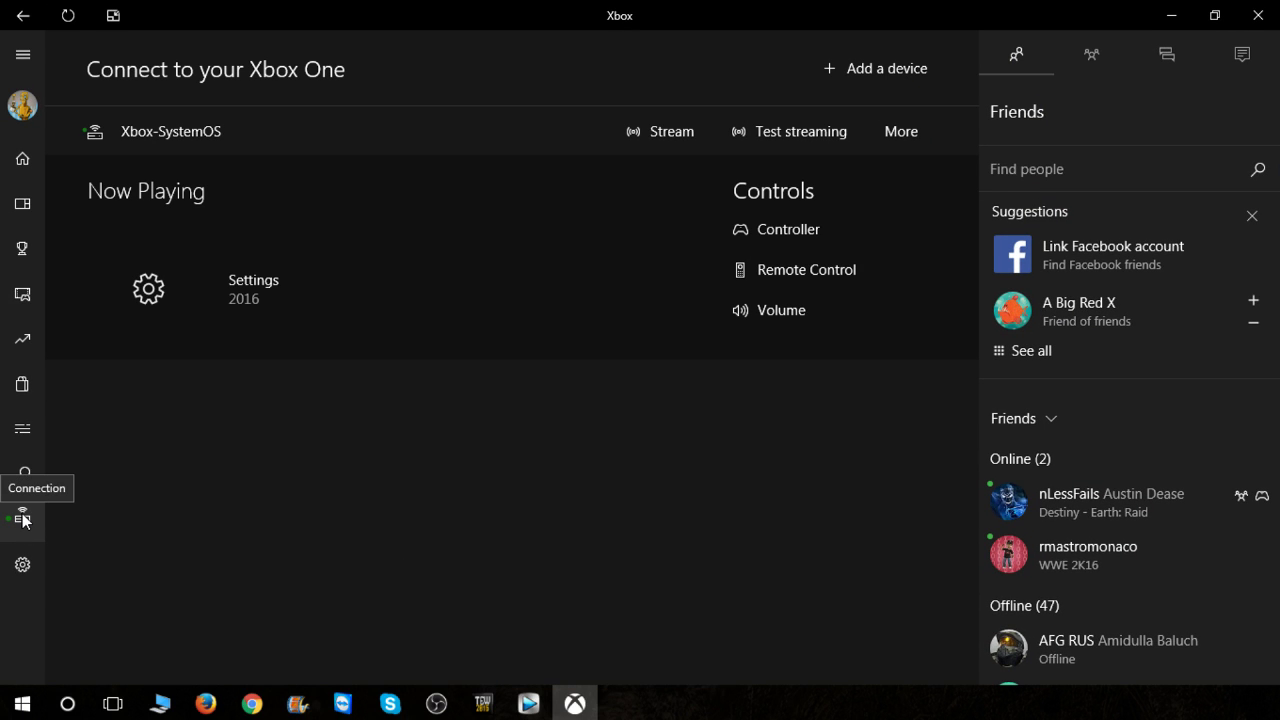
mouse_move(22, 98)
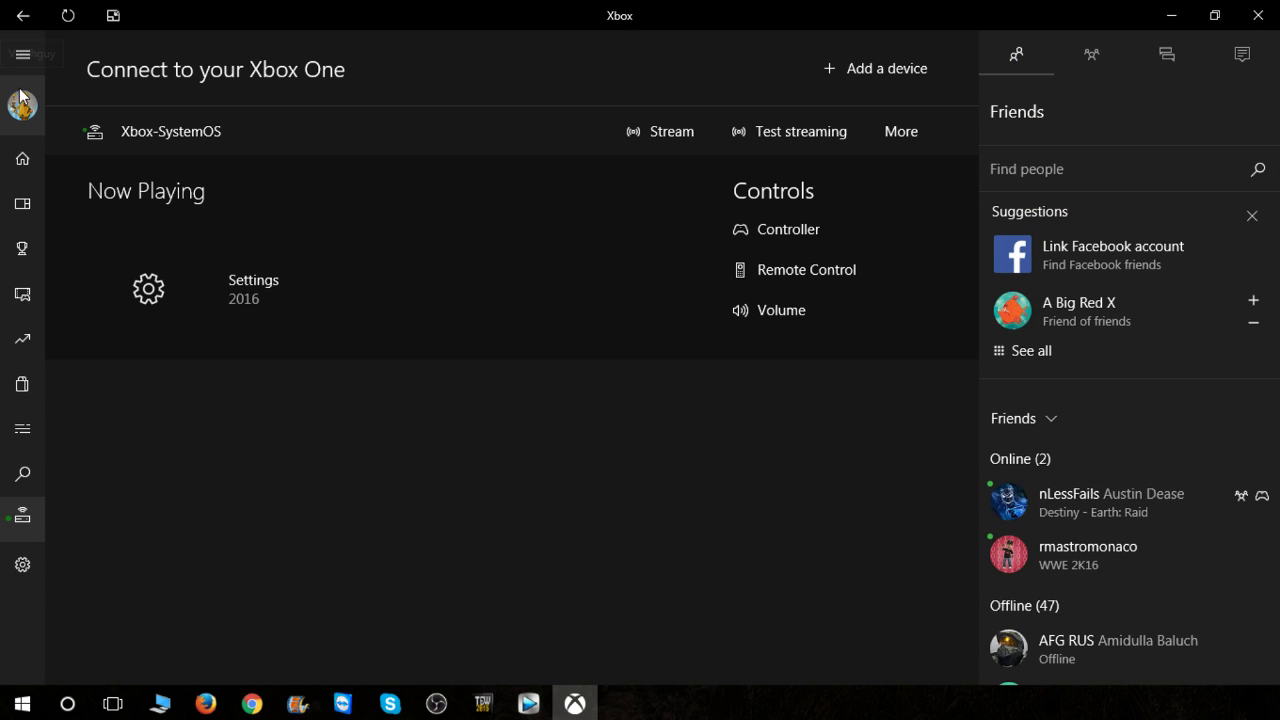
mouse_move(22, 102)
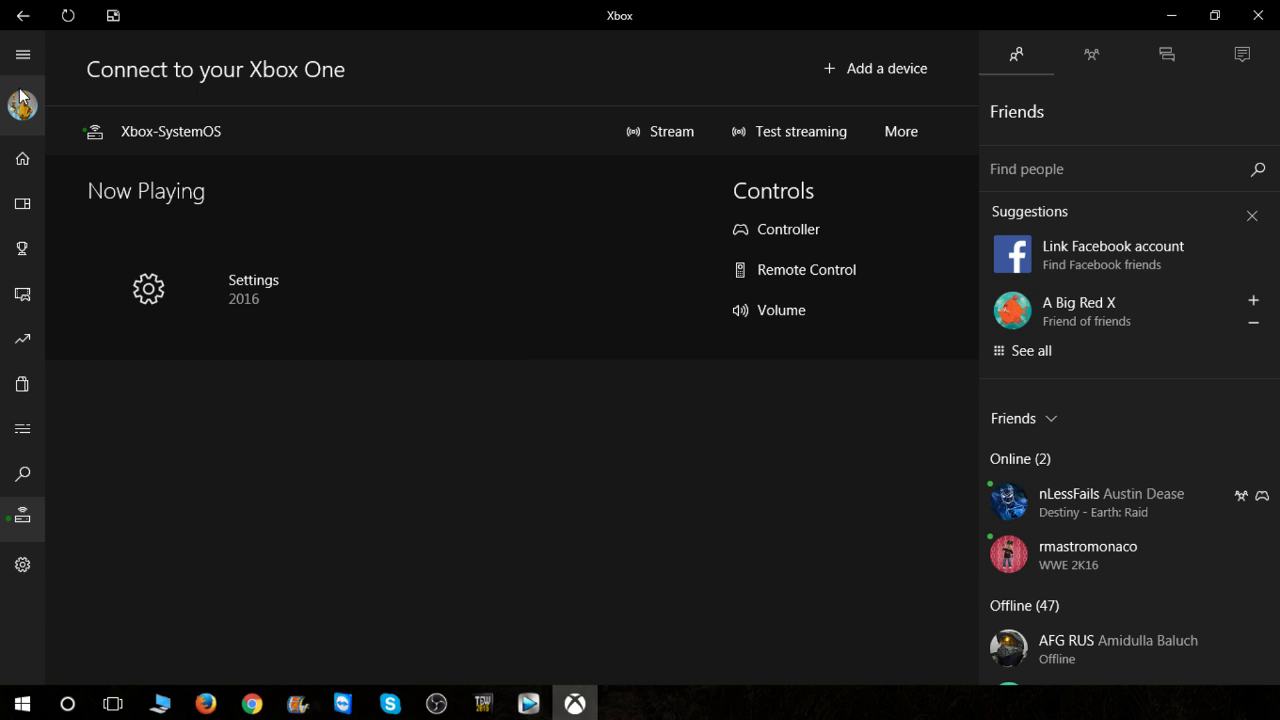
mouse_move(820, 290)
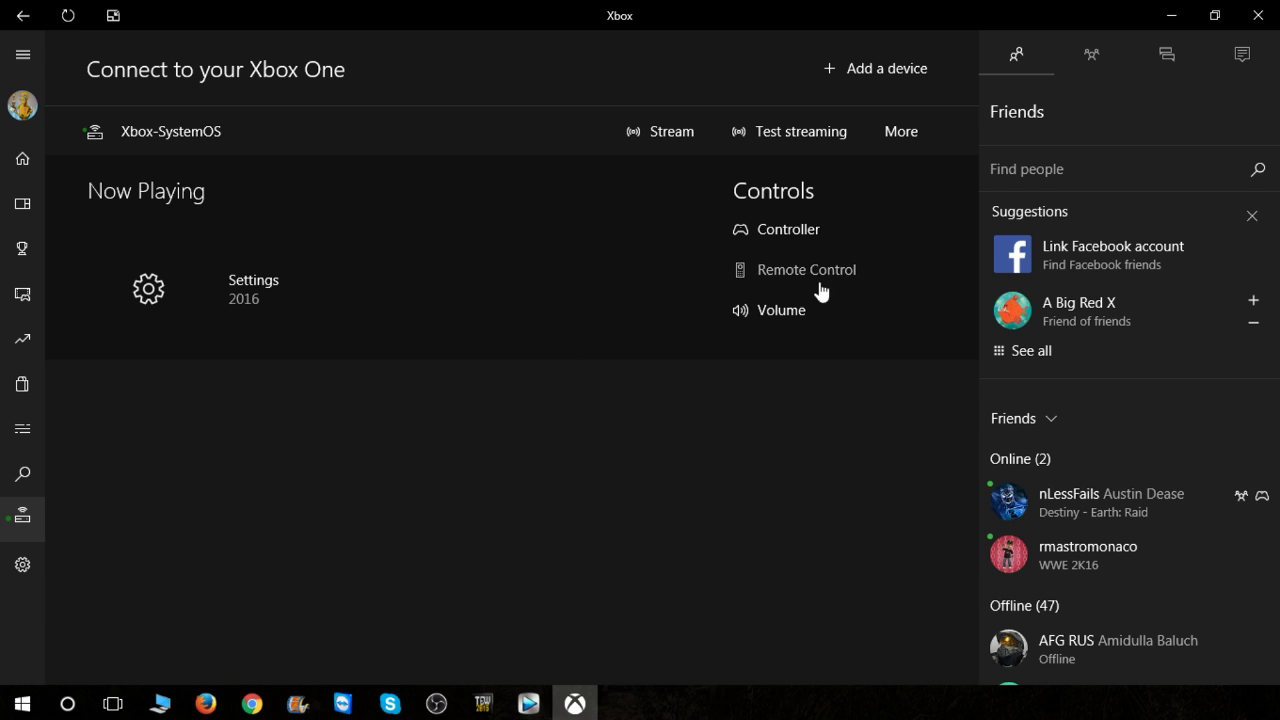
mouse_move(847, 326)
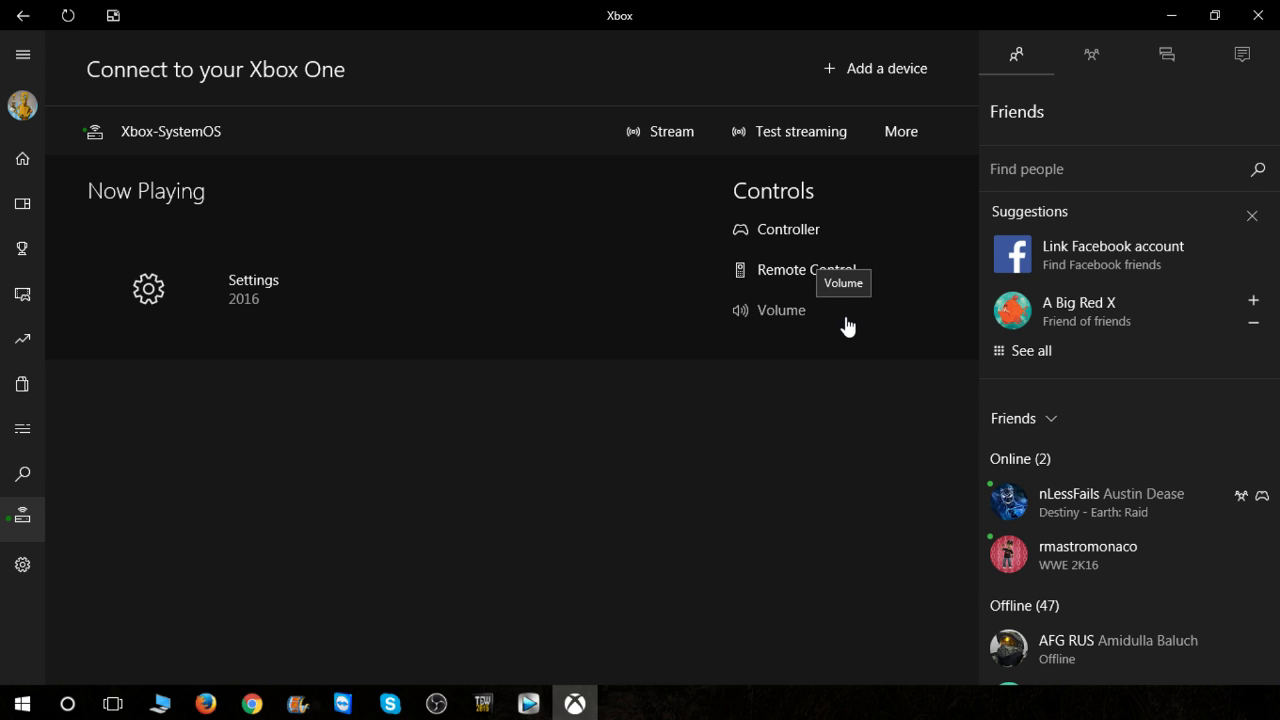
mouse_move(908, 233)
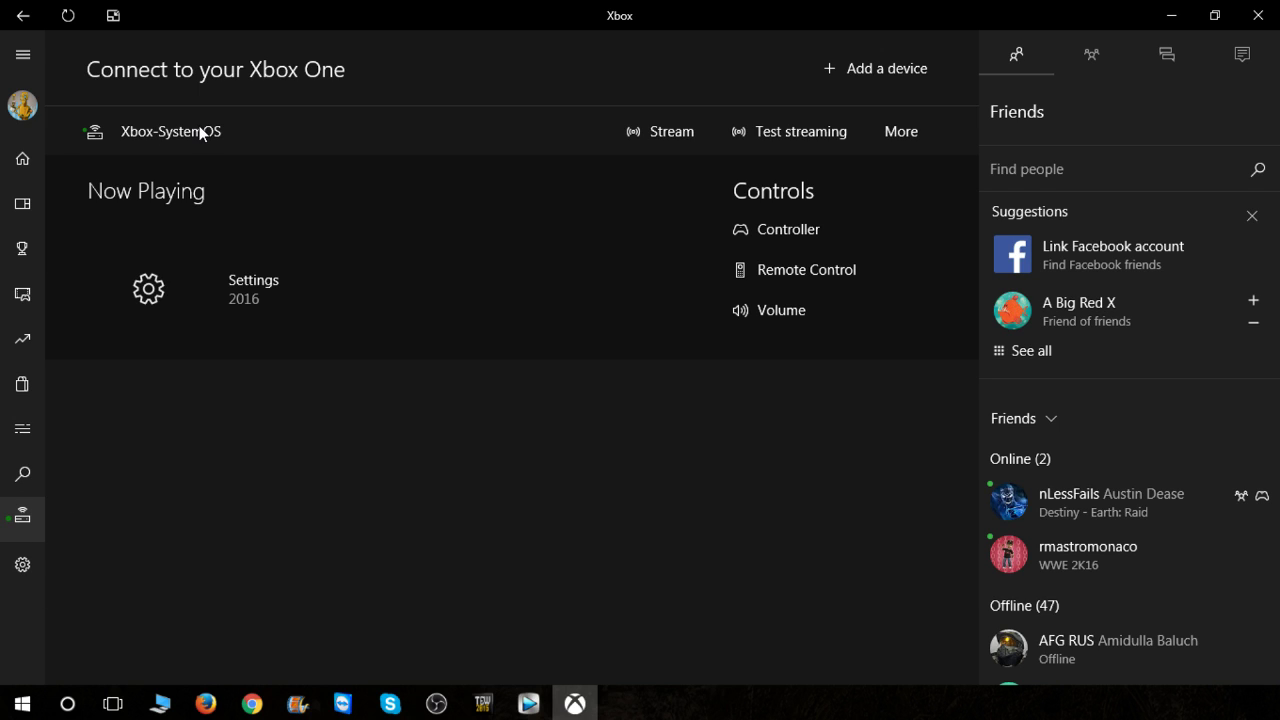
mouse_move(646, 220)
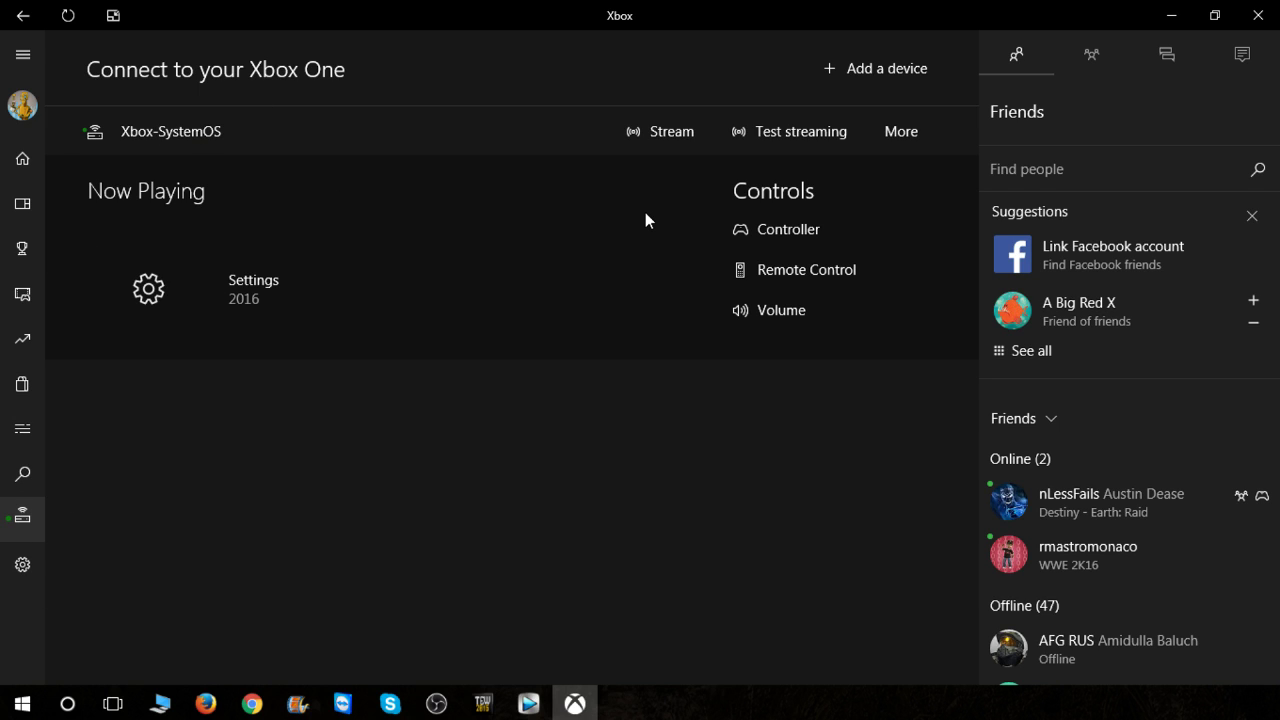
left_click(900, 131)
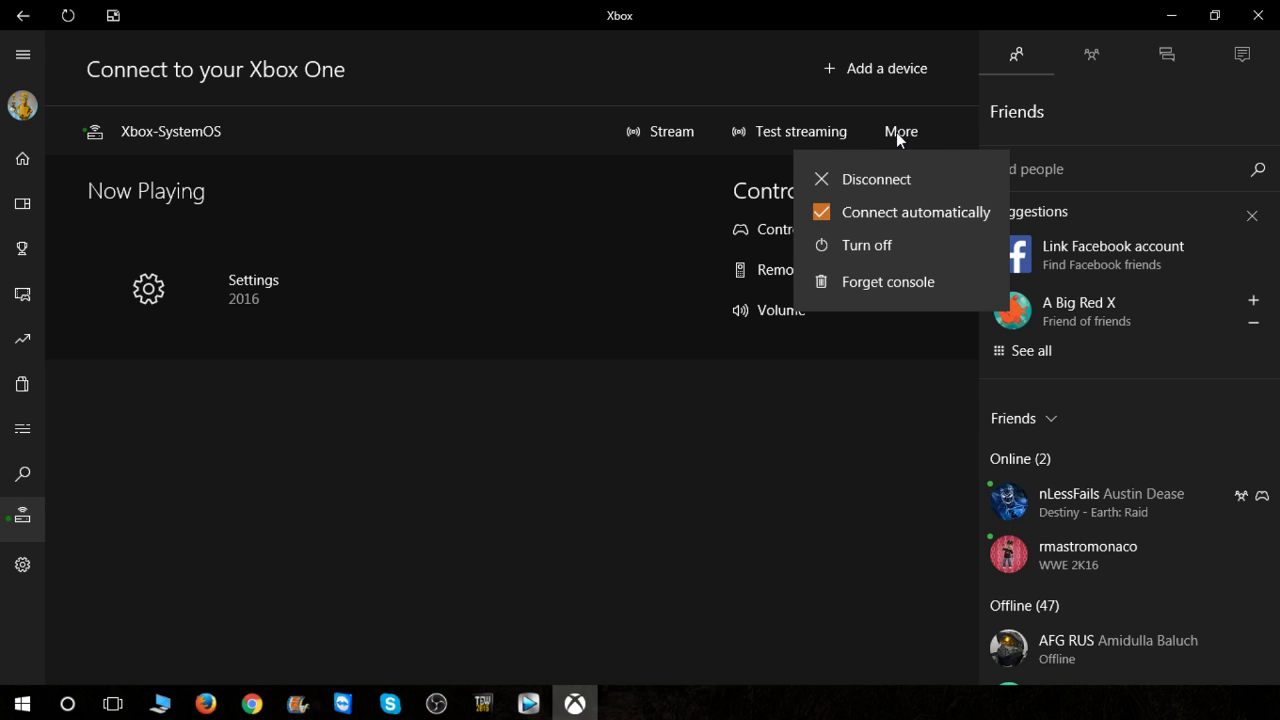
mouse_move(492, 214)
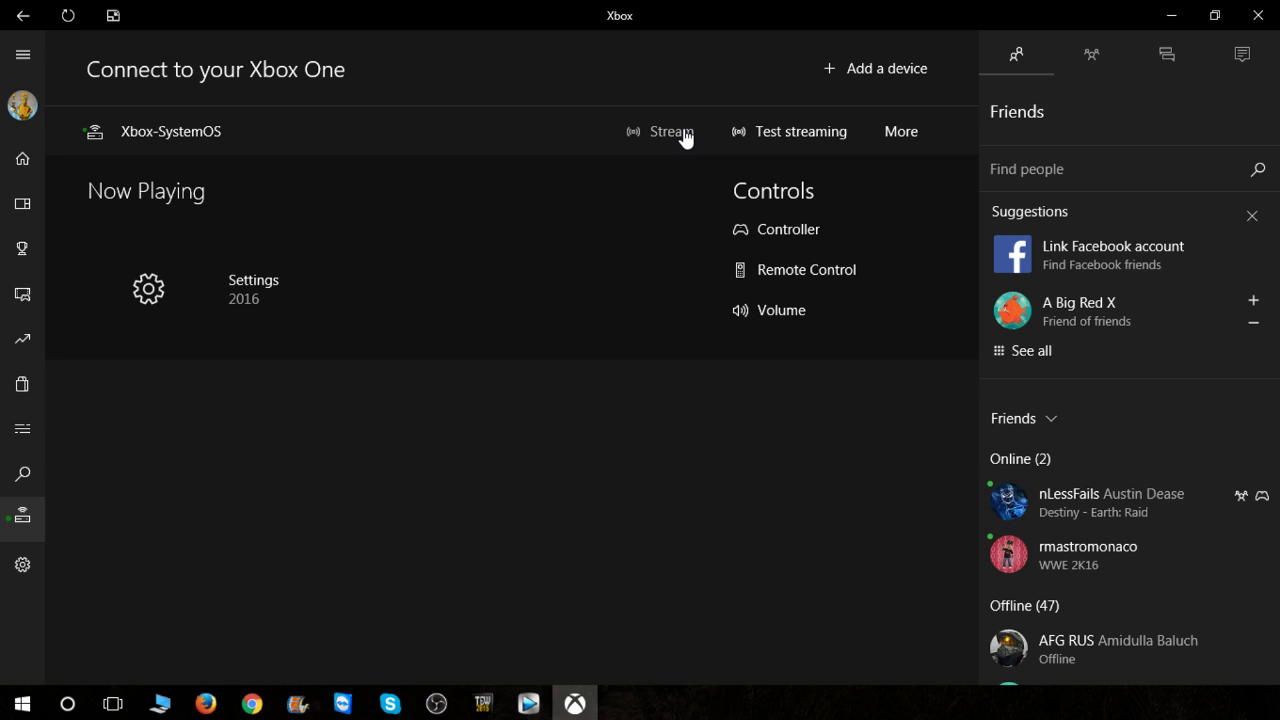
mouse_move(845, 240)
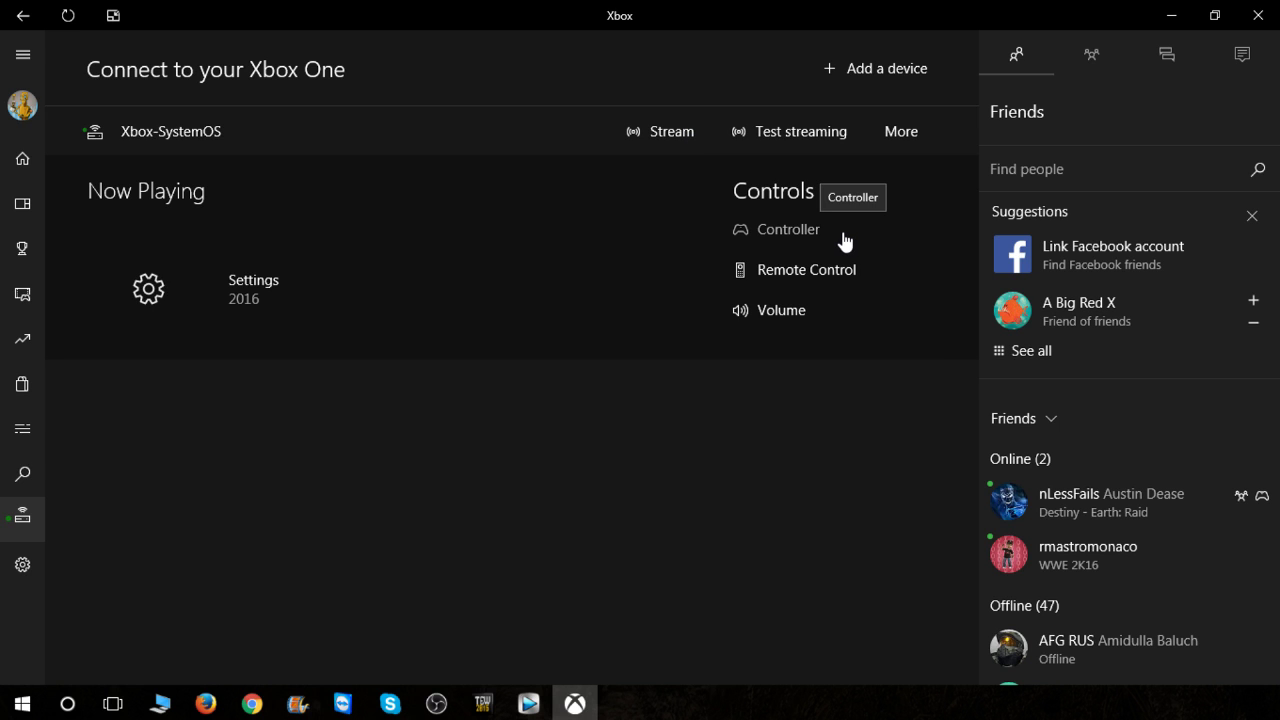
left_click(789, 229)
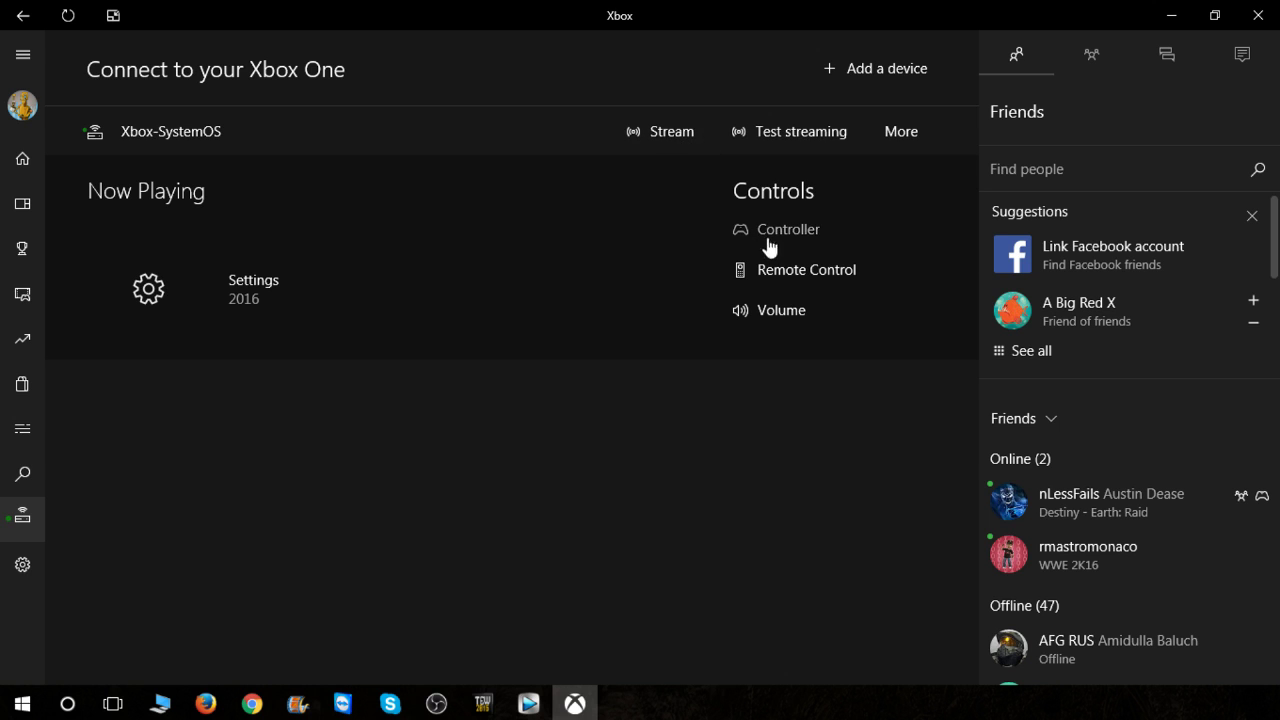
mouse_move(787, 240)
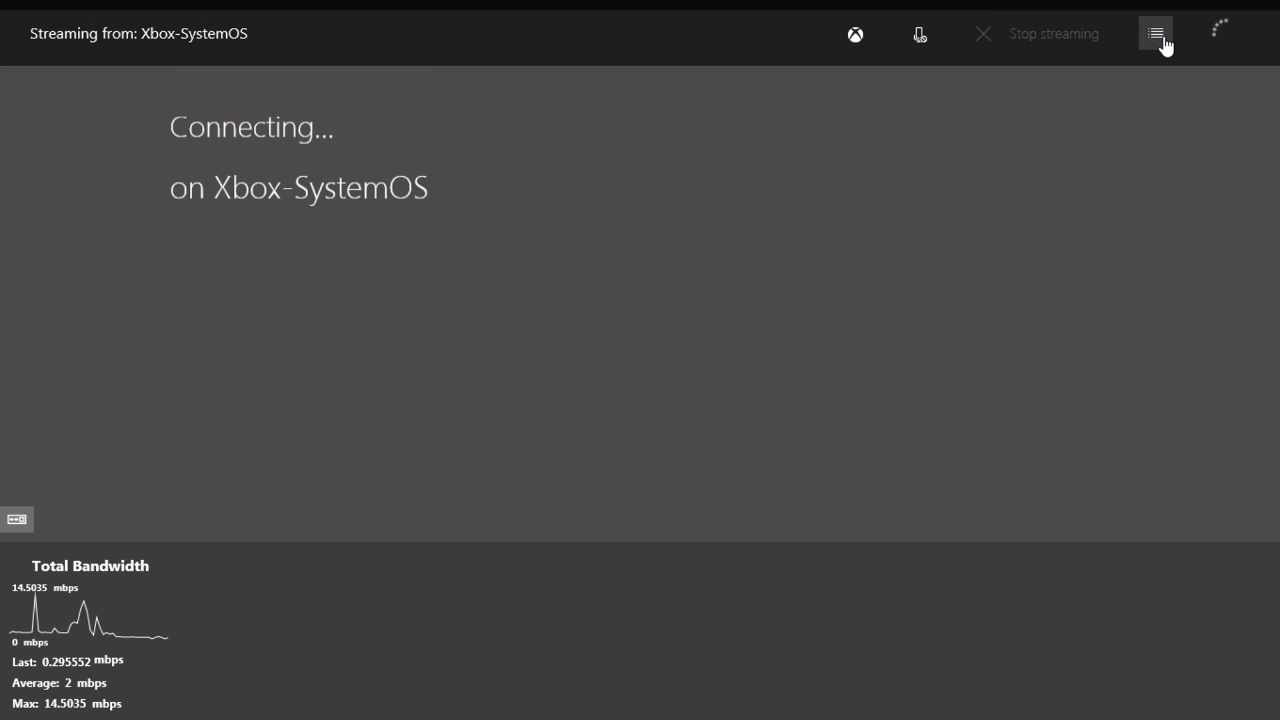
- Stream the Xbox-SystemOS console until the Xbox One Home dashboard appears on the PC
left_click(1155, 33)
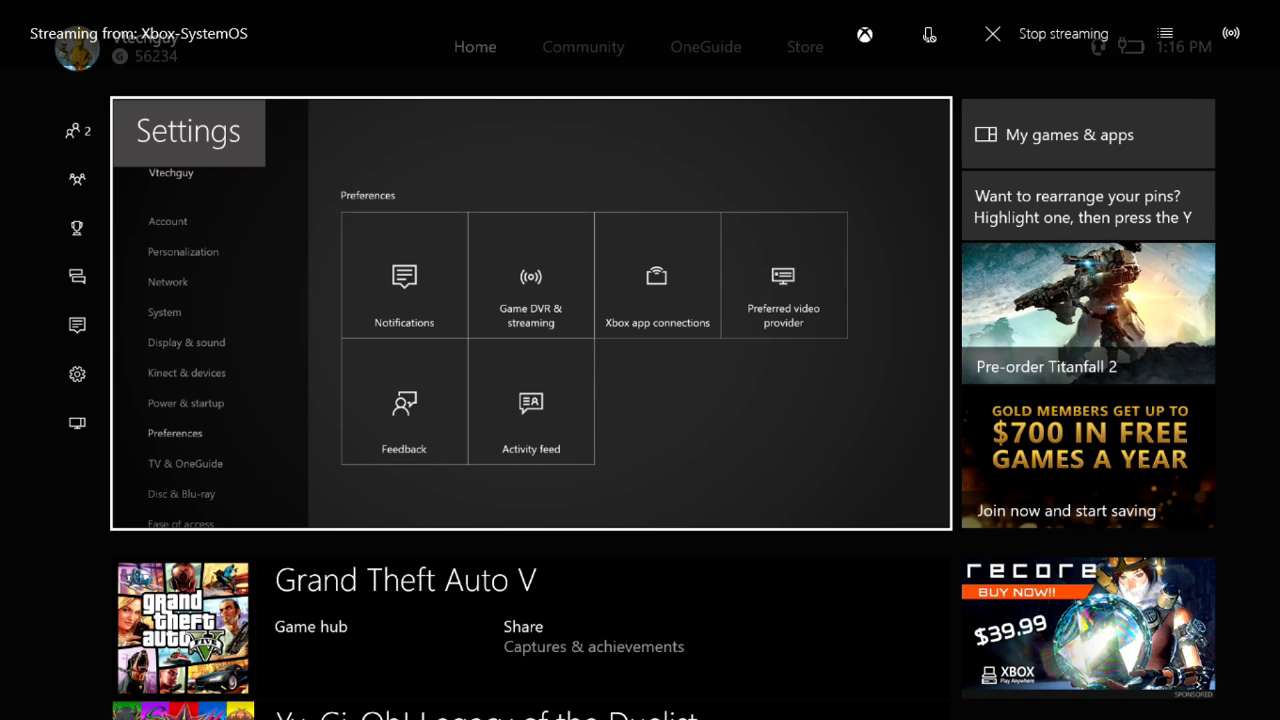
left_click(992, 33)
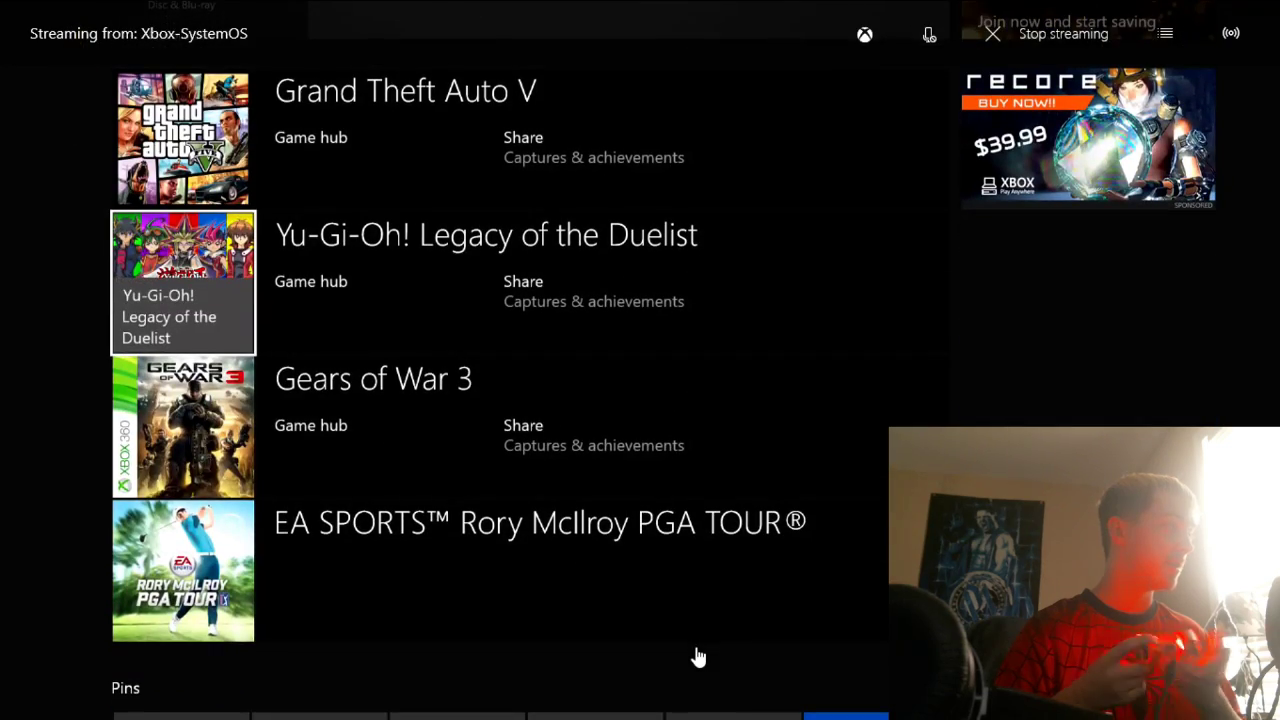
- View the streamed Community, Store and OneGuide pages, then stop streaming
scroll("down", 3)
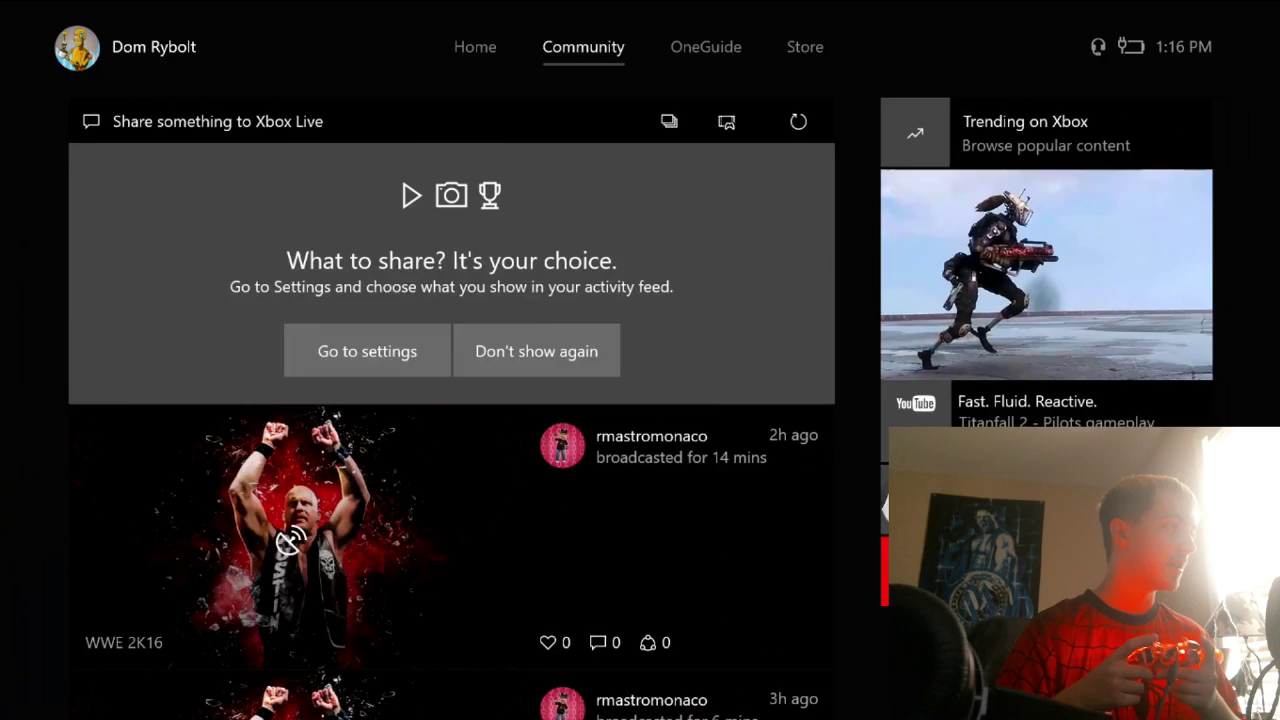
left_click(805, 47)
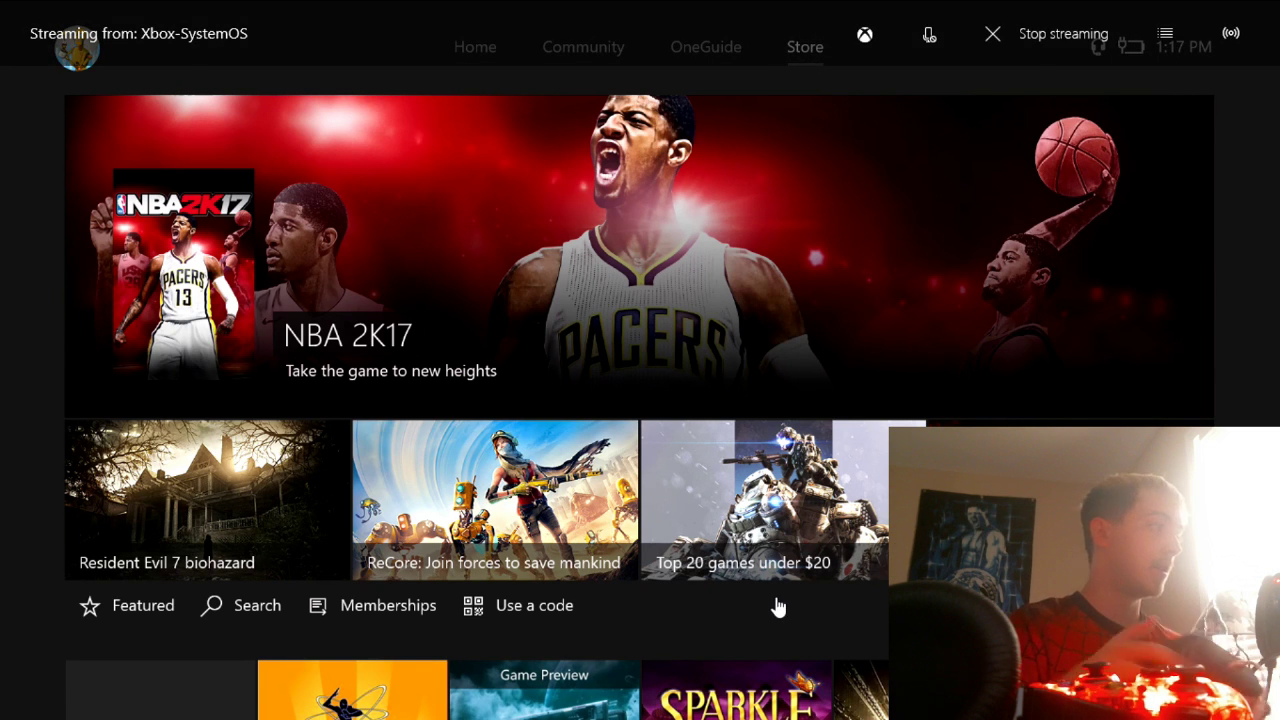
mouse_move(883, 381)
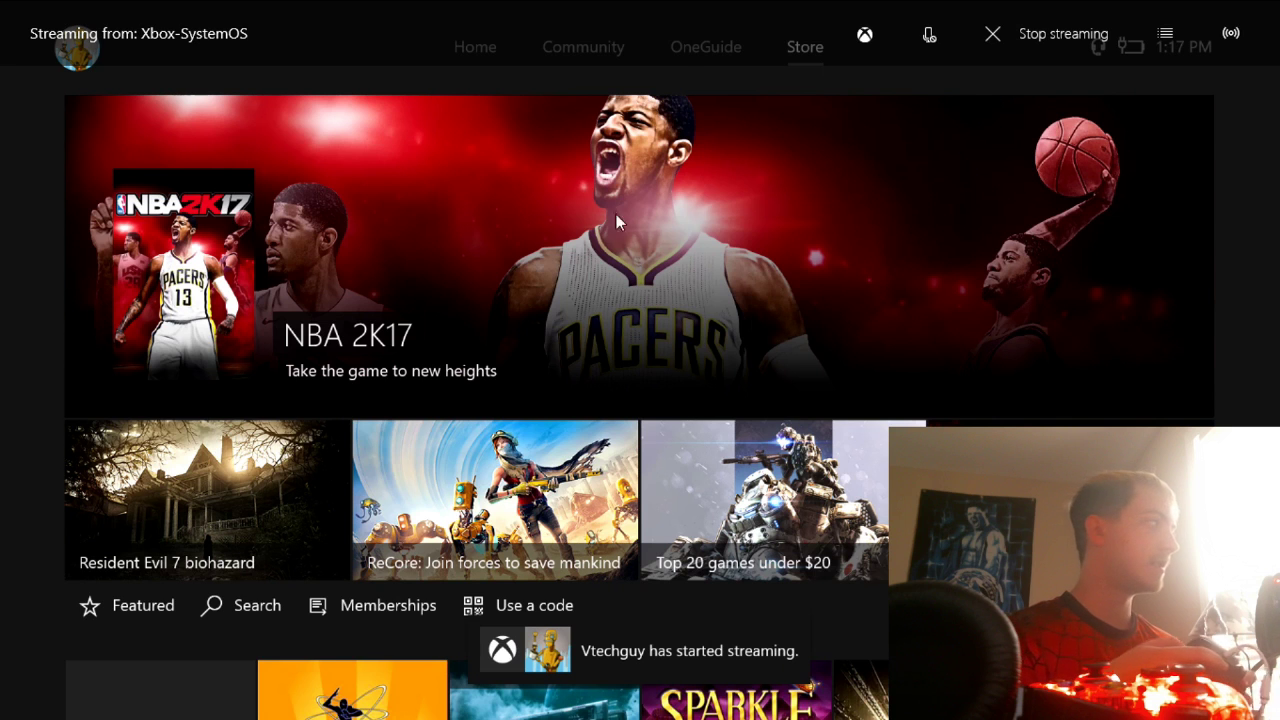
mouse_move(688, 60)
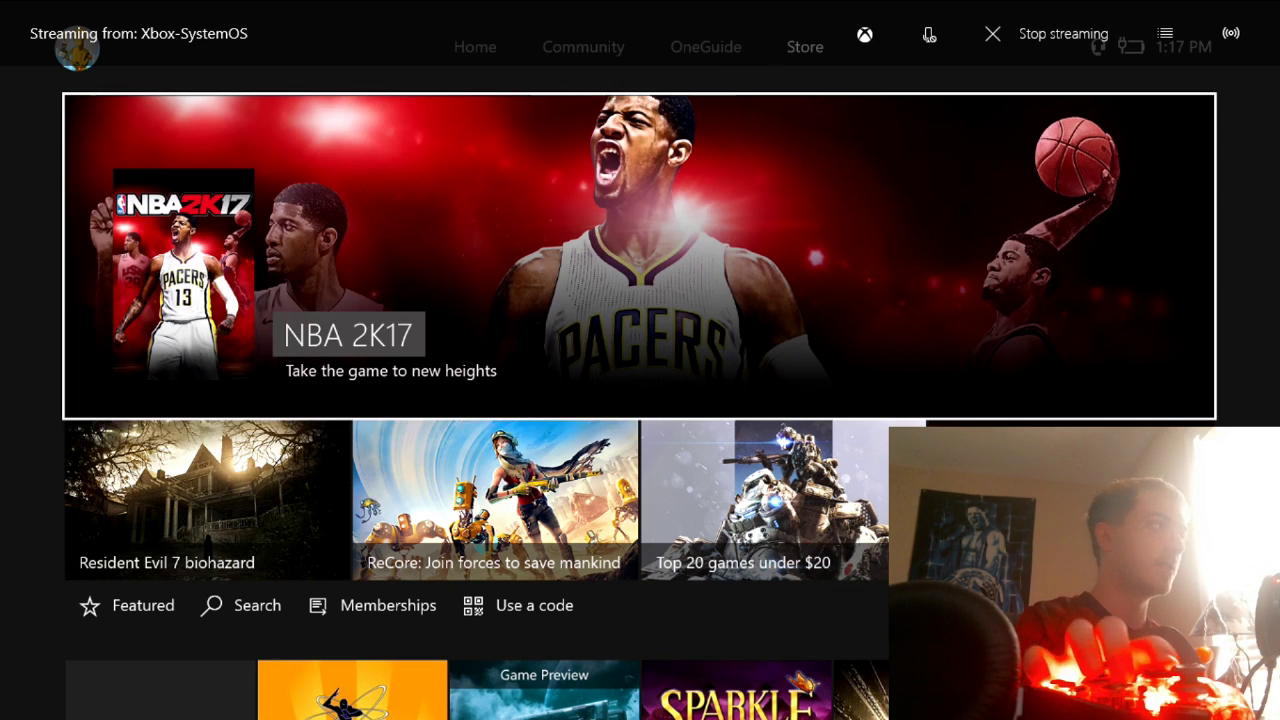
left_click(705, 46)
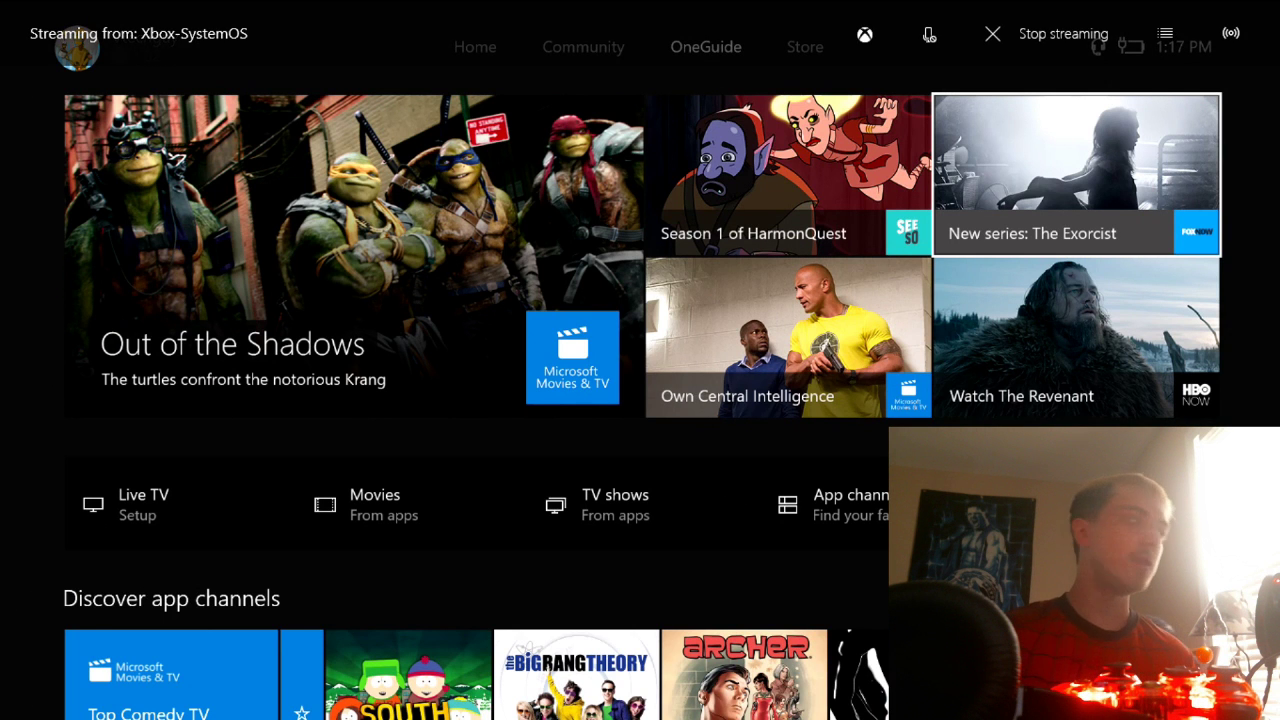
left_click(991, 33)
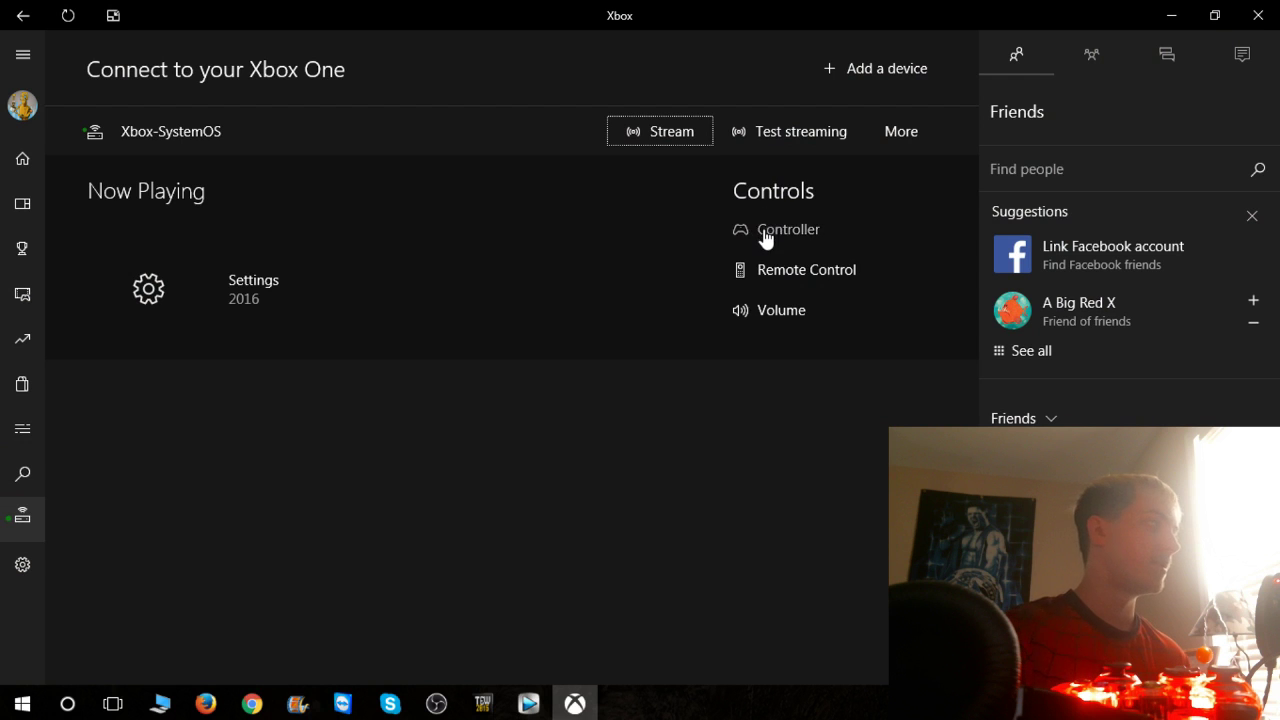
- Open the on-screen Controller overlay and send a D-pad down press to the console
left_click(788, 229)
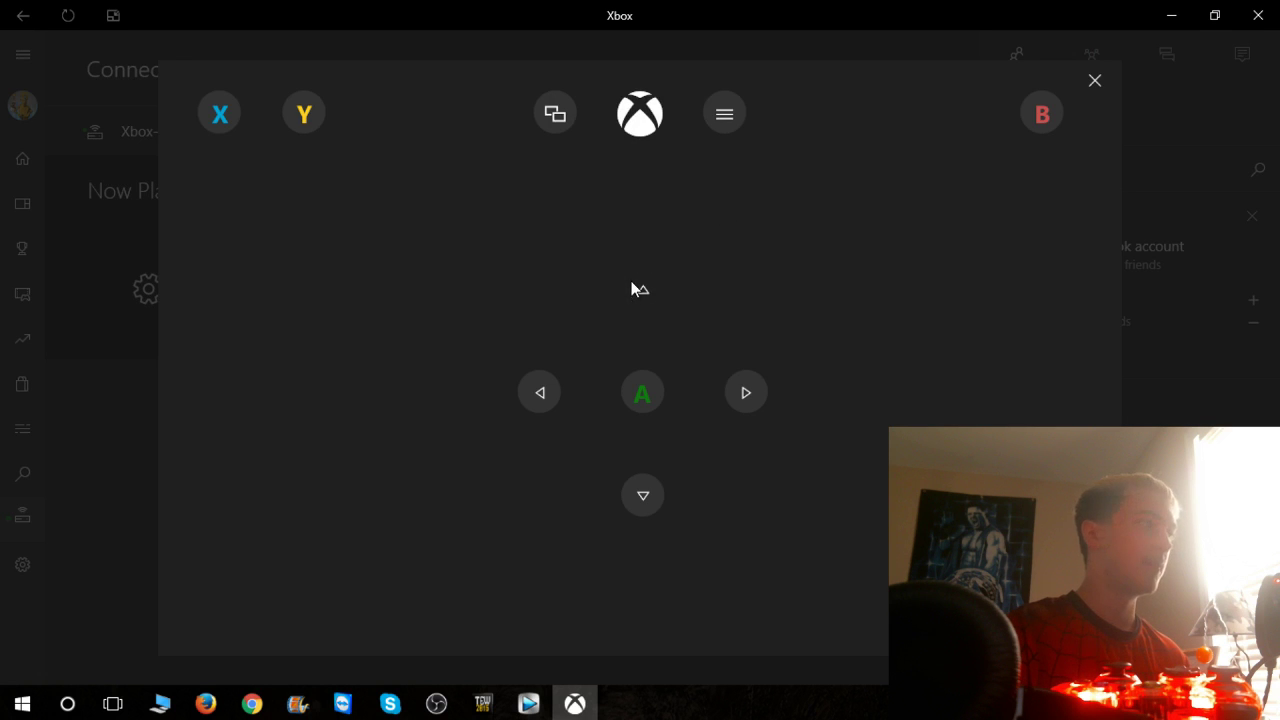
mouse_move(677, 488)
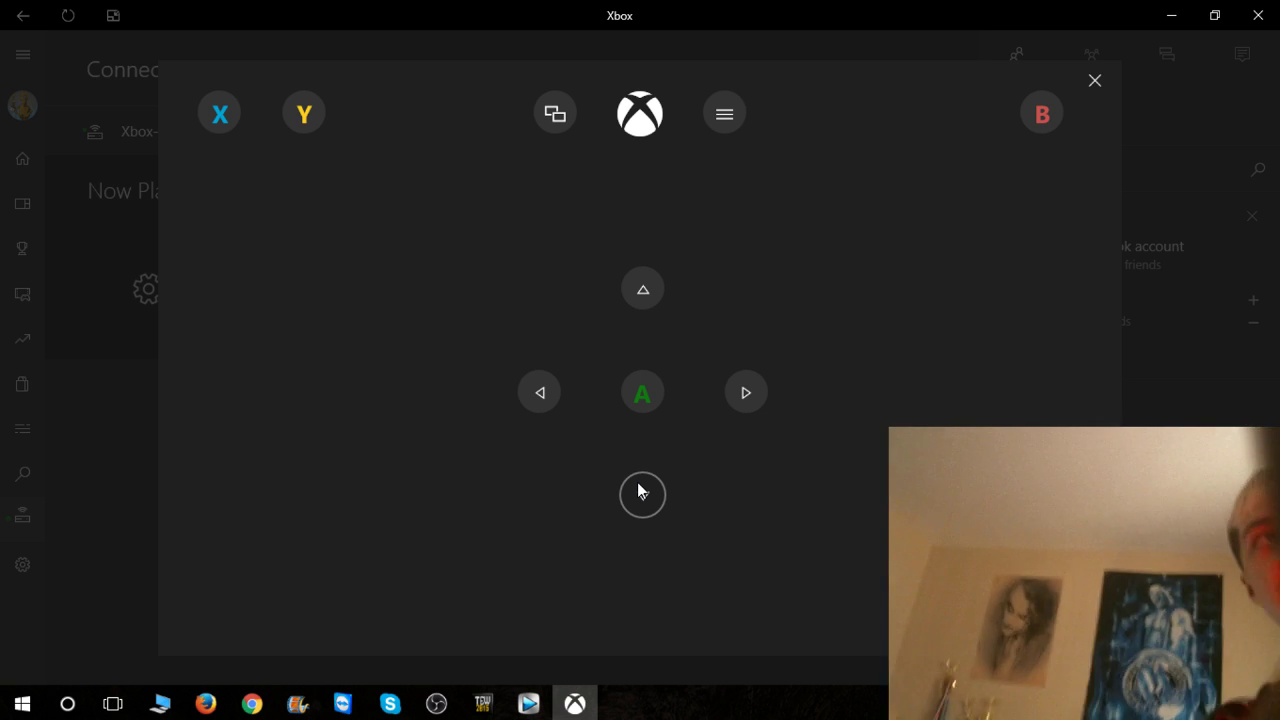
left_click(219, 112)
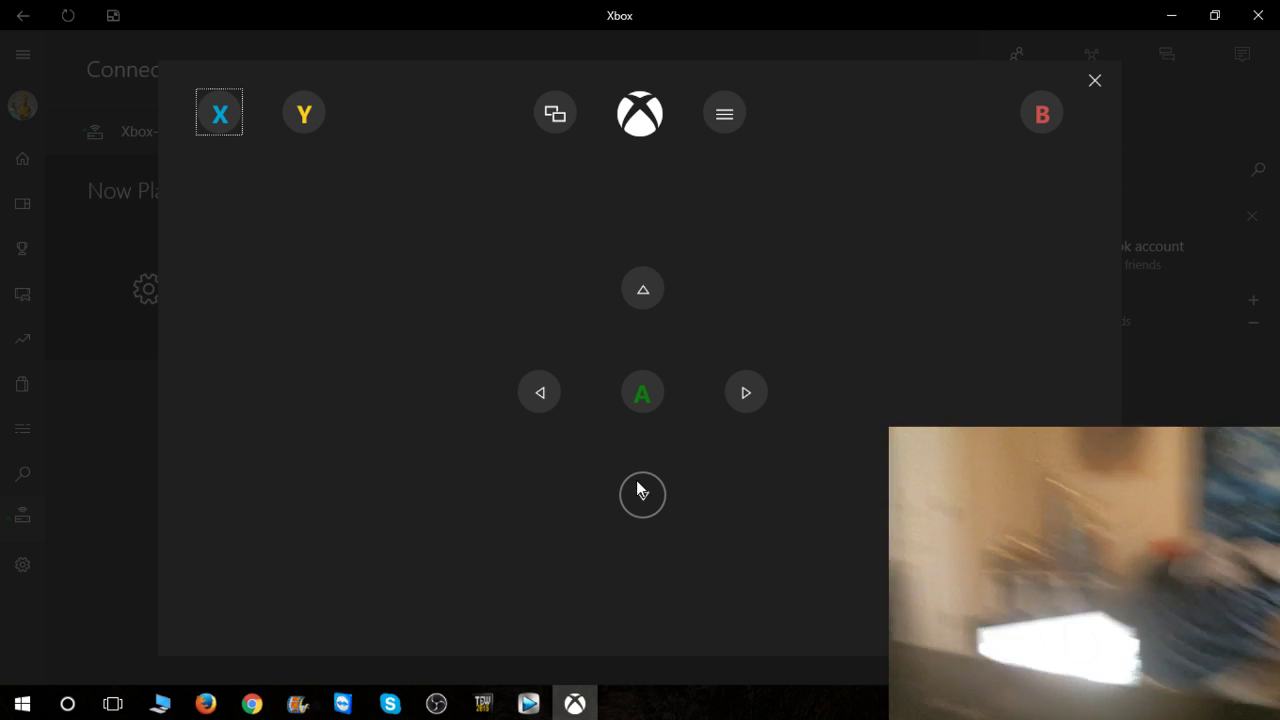